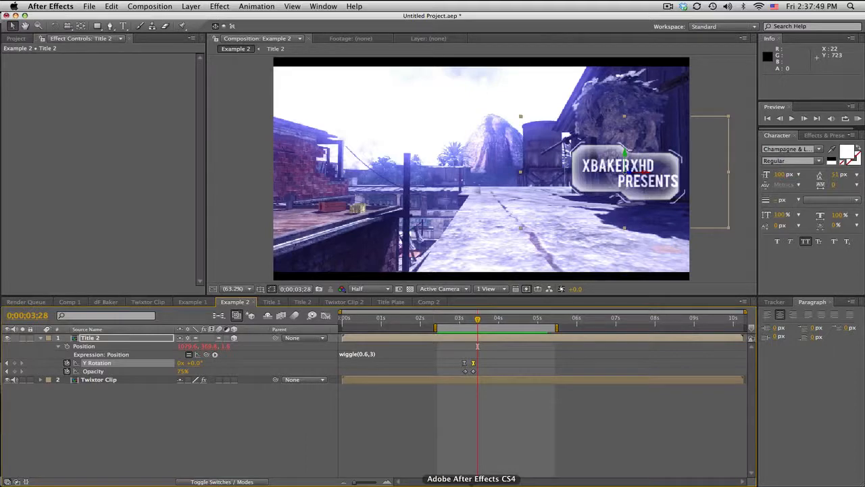
mouse_move(644, 198)
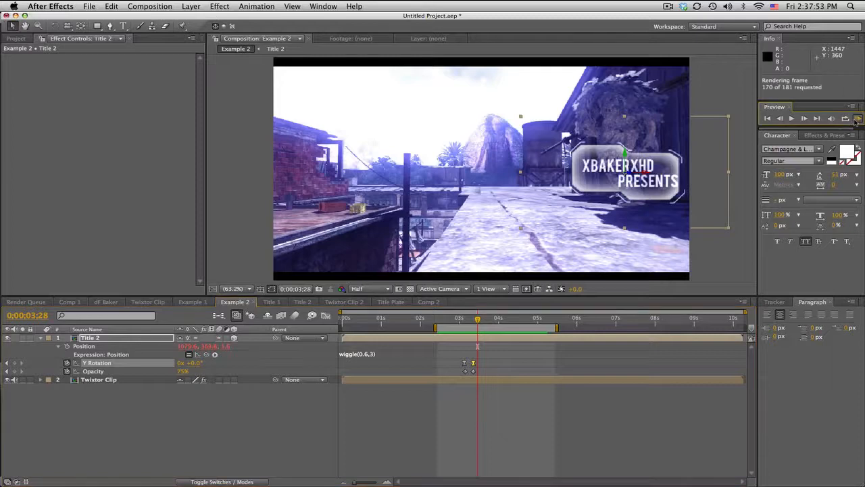
Preview and scrub through the finished title example and the gameplay clip.
left_click(845, 119)
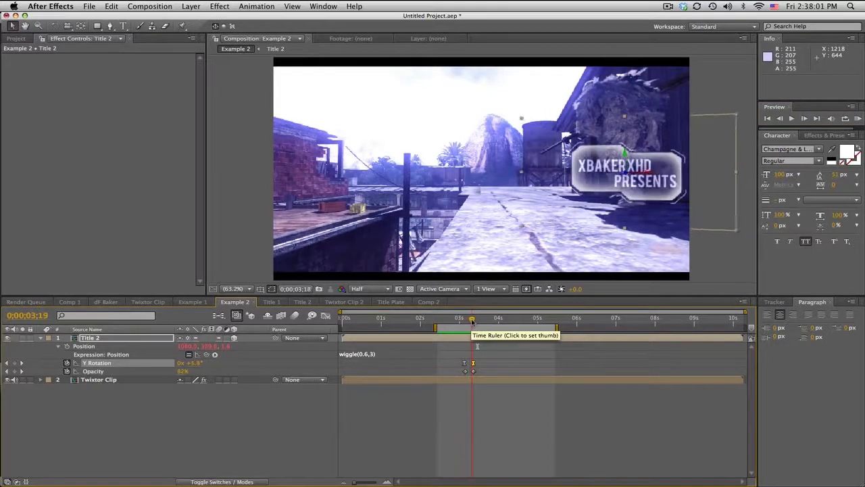
left_click_drag(471, 317, 482, 317)
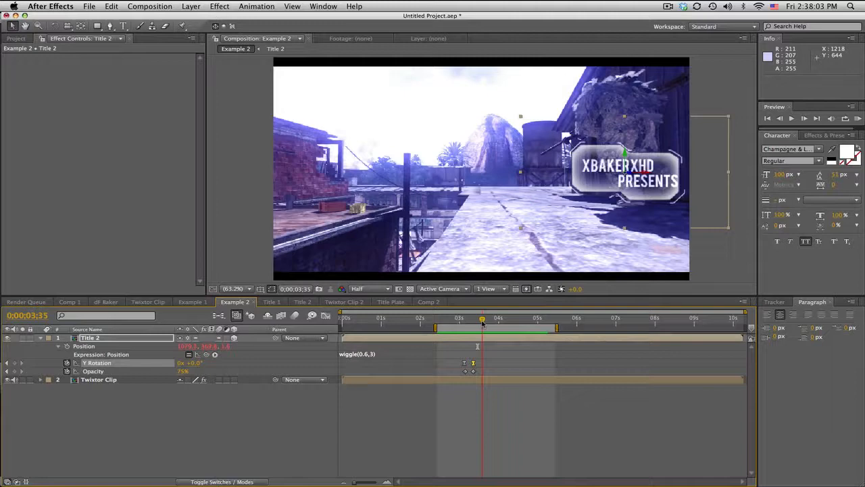
left_click(503, 318)
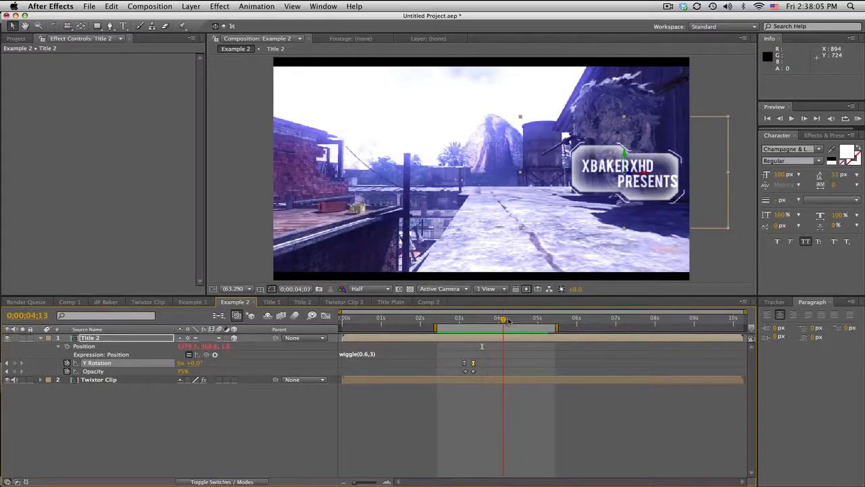
left_click(517, 317)
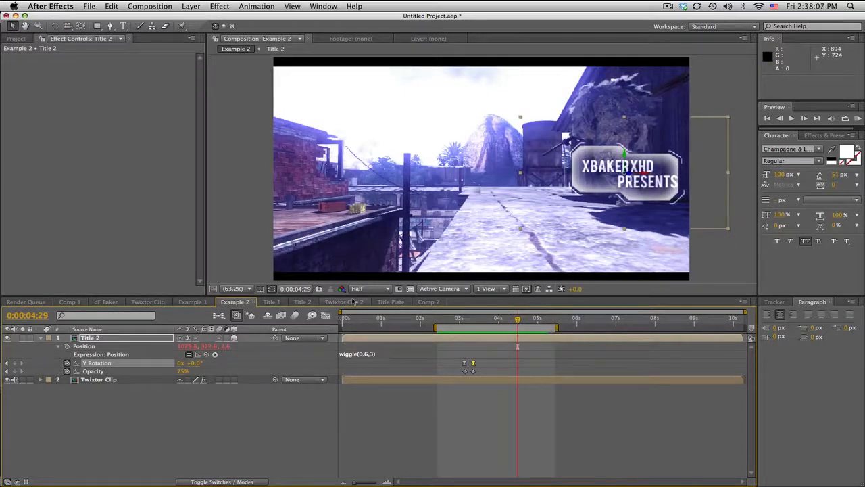
left_click(343, 301)
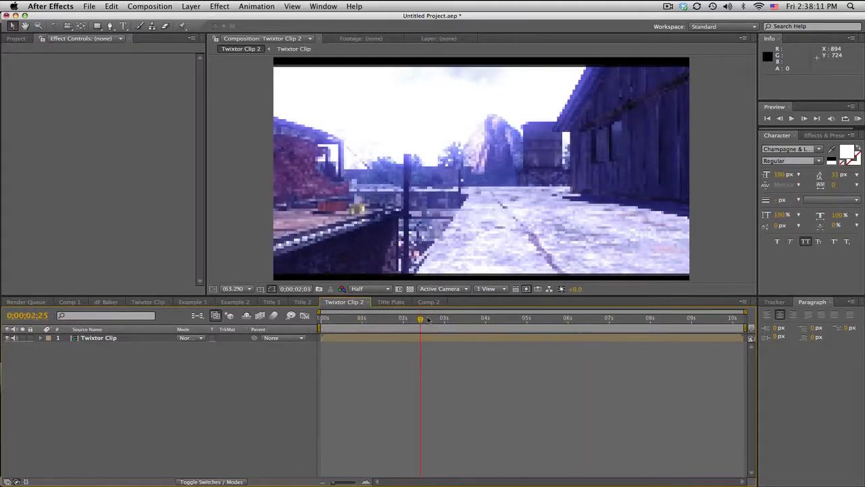
left_click_drag(419, 316, 480, 316)
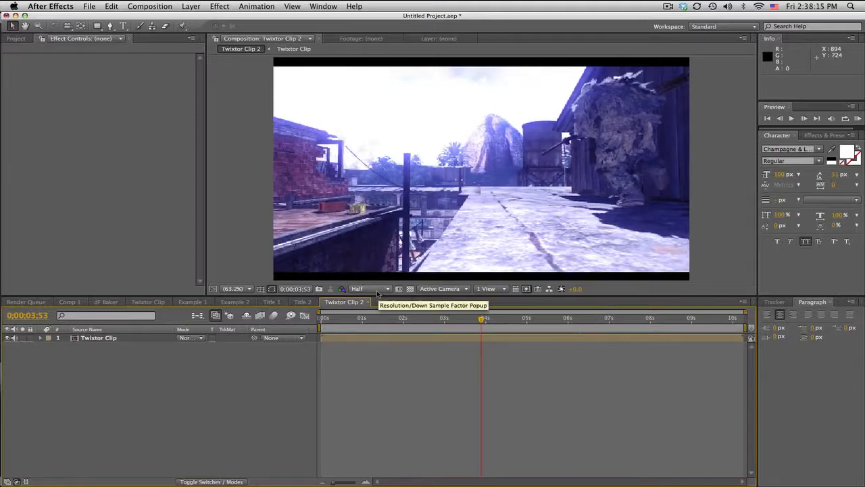
Create a new 1280×720 HDV/HDTV 720 composition named Title Plate #D.
left_click(149, 6)
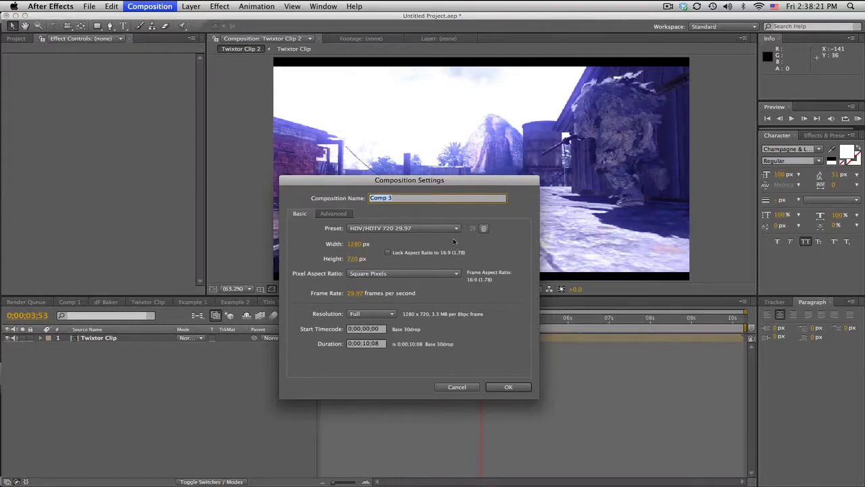
type("Title R")
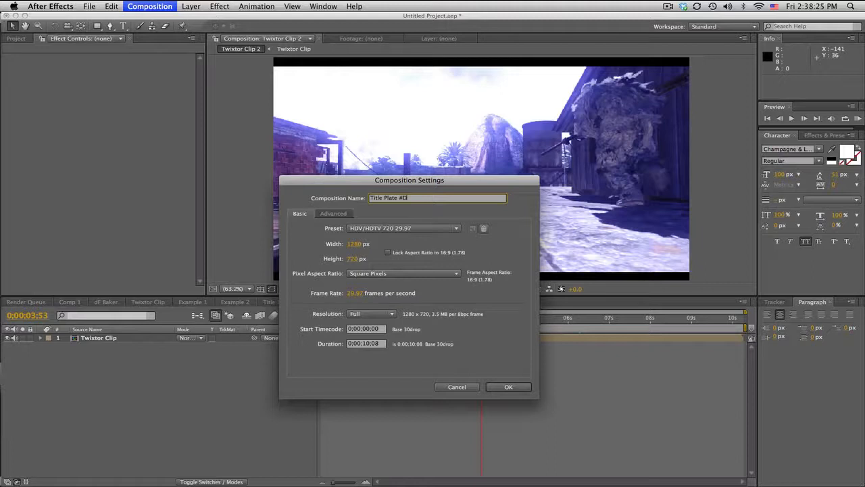
left_click(509, 386)
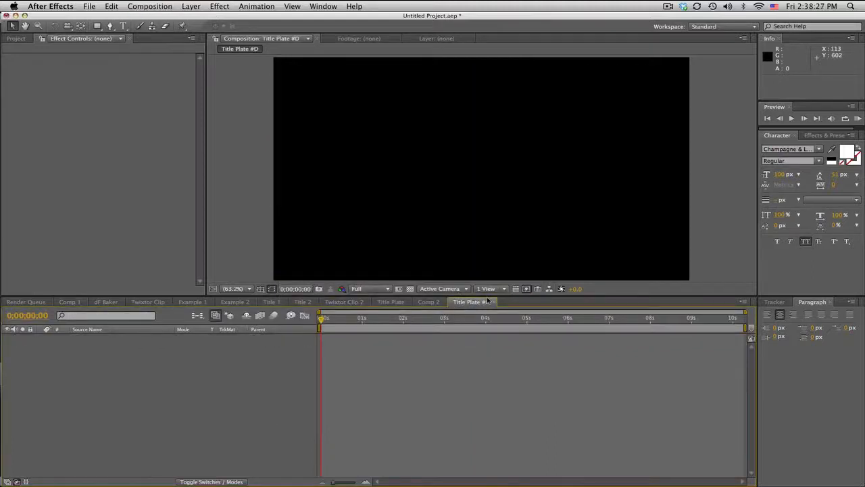
mouse_move(369, 275)
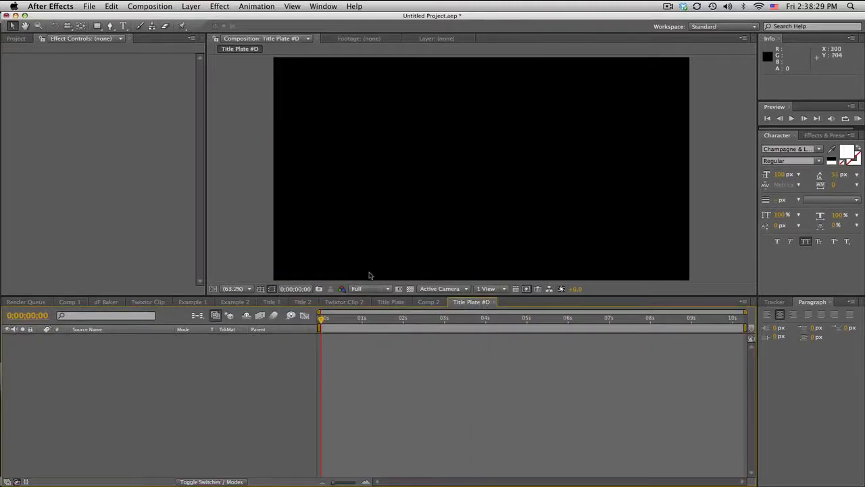
Show rulers around the empty Title Plate composition.
left_click(292, 6)
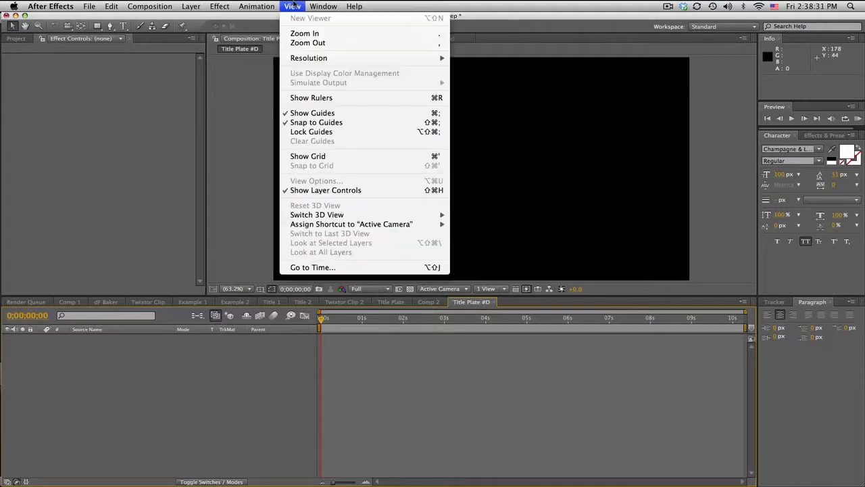
left_click(311, 98)
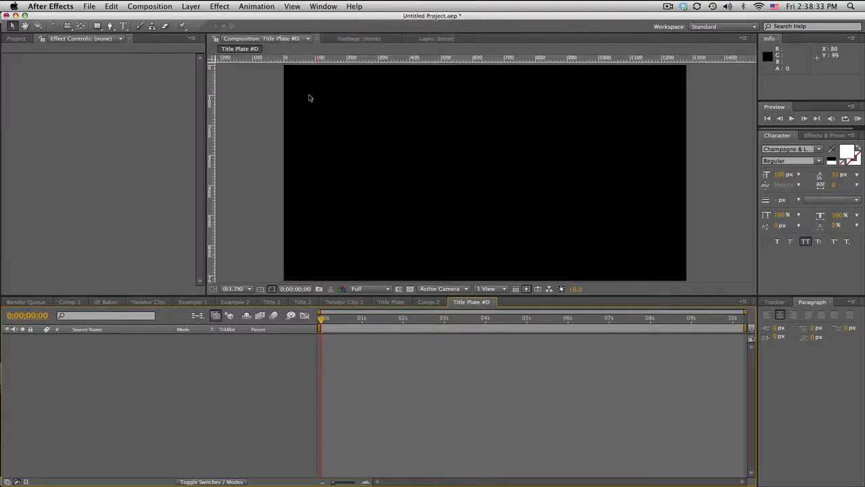
mouse_move(259, 86)
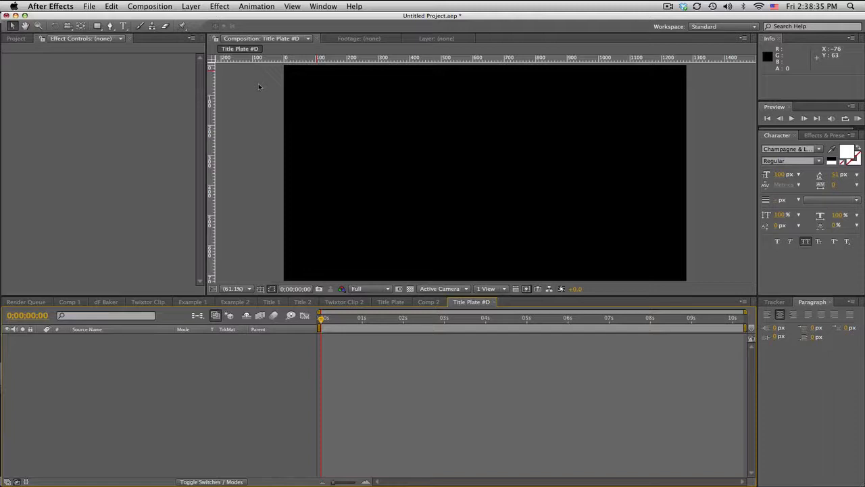
mouse_move(304, 146)
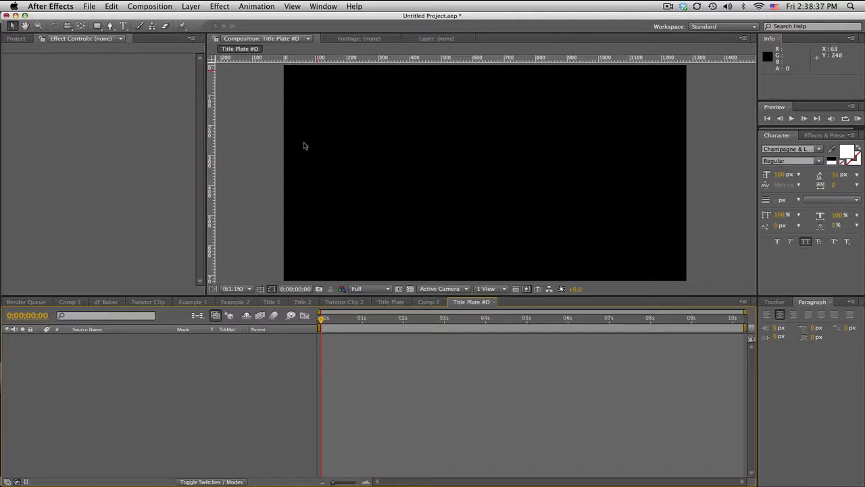
mouse_move(432, 146)
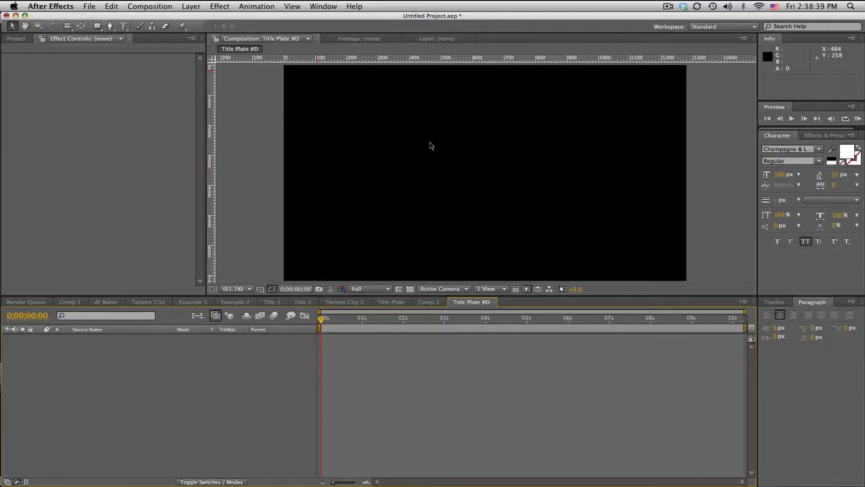
mouse_move(301, 157)
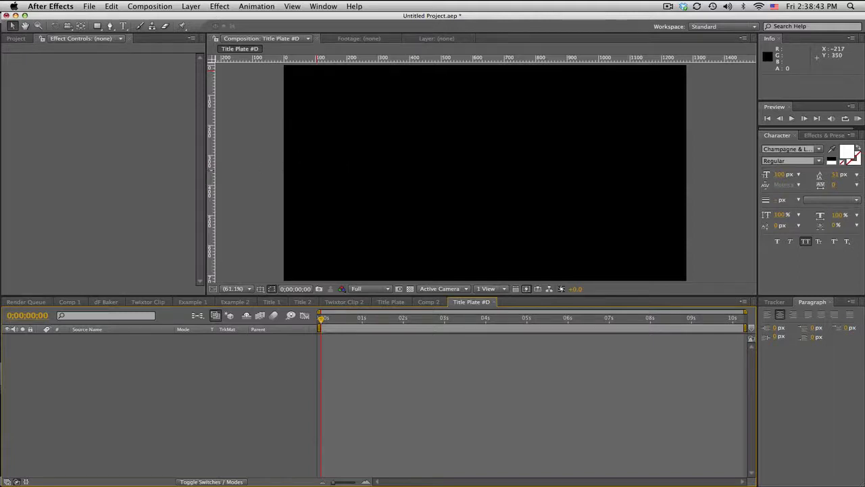
Drag several vertical guides from the top ruler across the frame.
left_click_drag(214, 170, 302, 169)
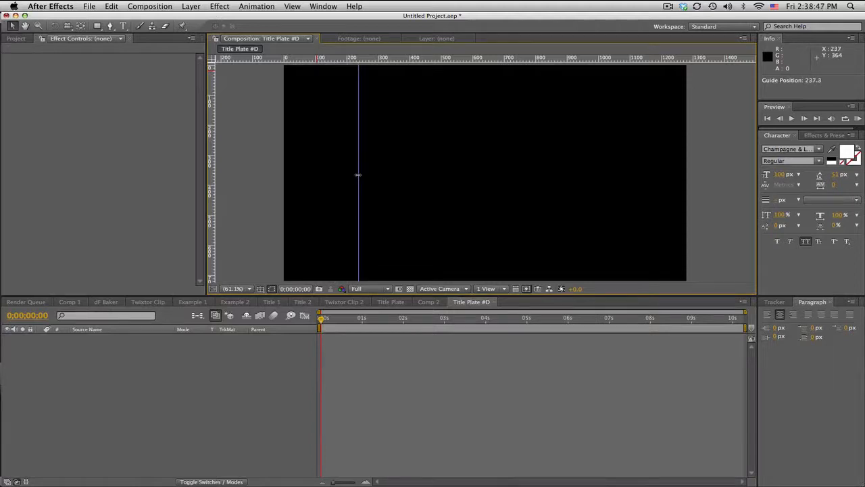
left_click_drag(359, 175, 346, 184)
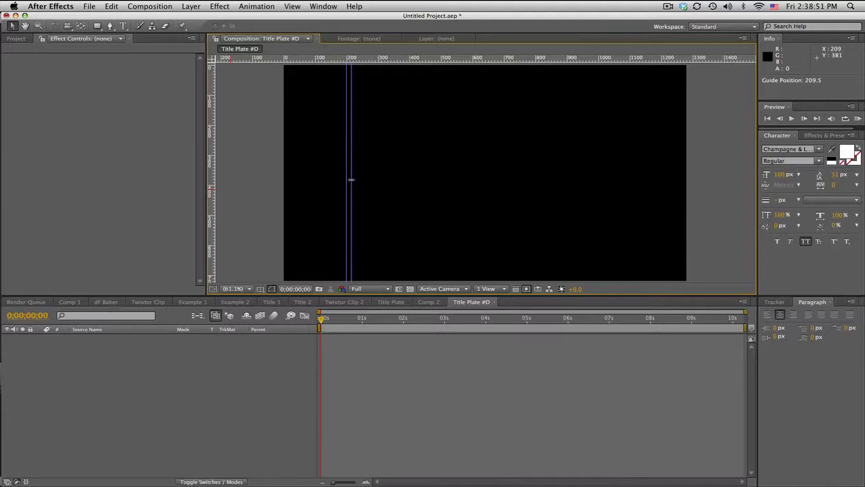
left_click_drag(351, 179, 363, 178)
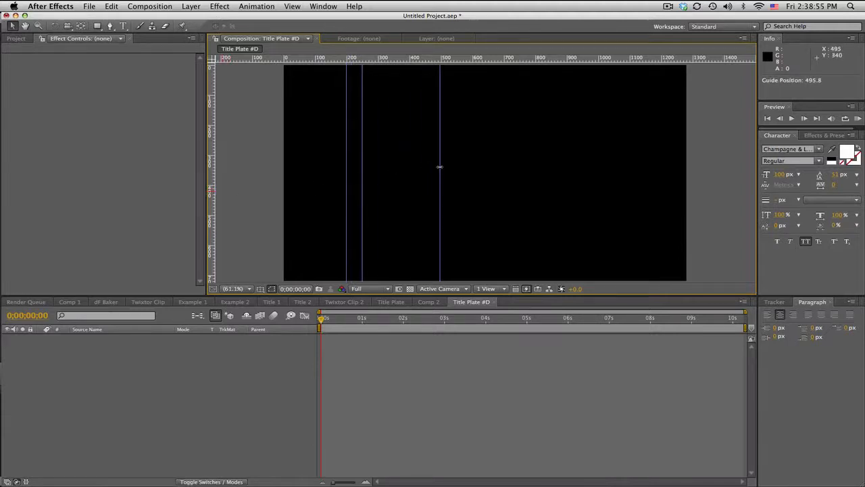
left_click_drag(440, 168, 457, 171)
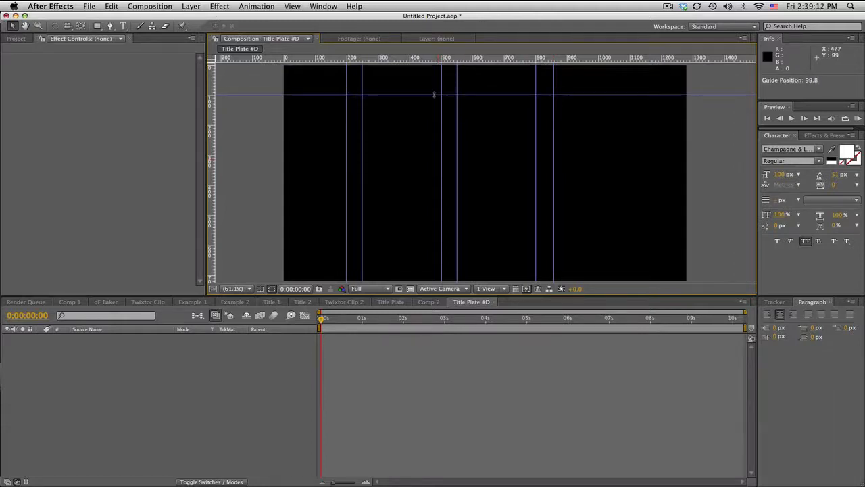
Drag horizontal guides near the top of the frame to complete the layout grid.
left_click_drag(433, 94, 430, 112)
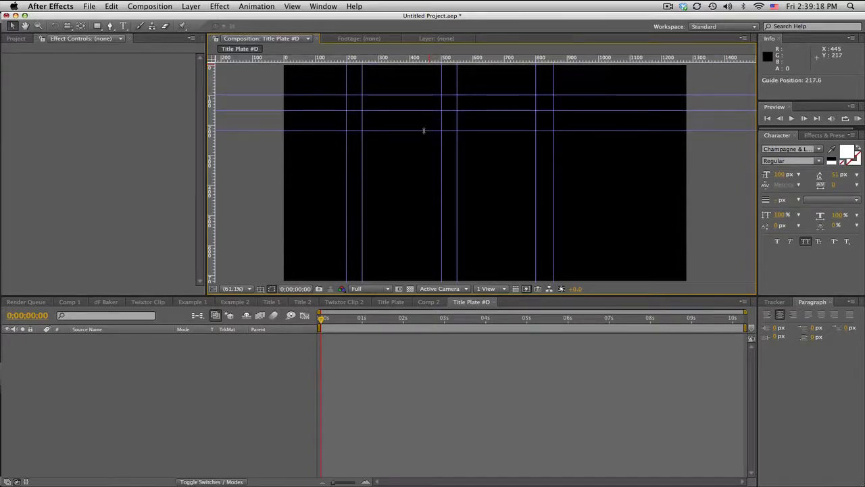
left_click_drag(424, 129, 425, 146)
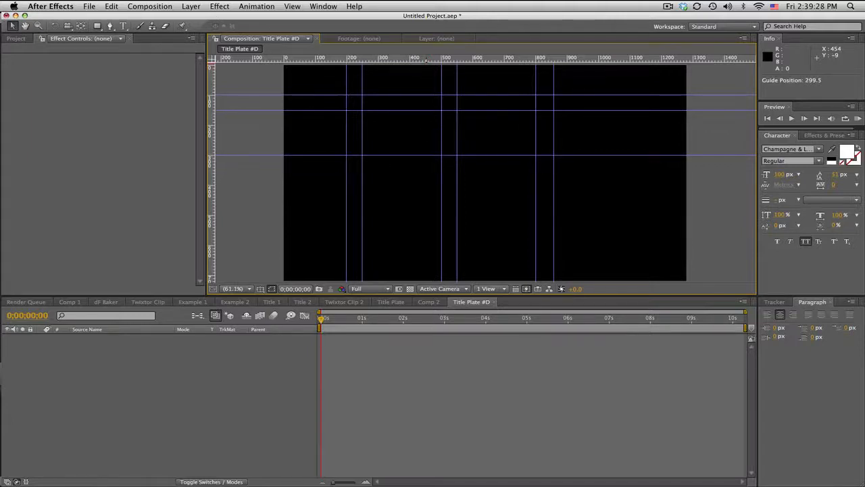
mouse_move(389, 128)
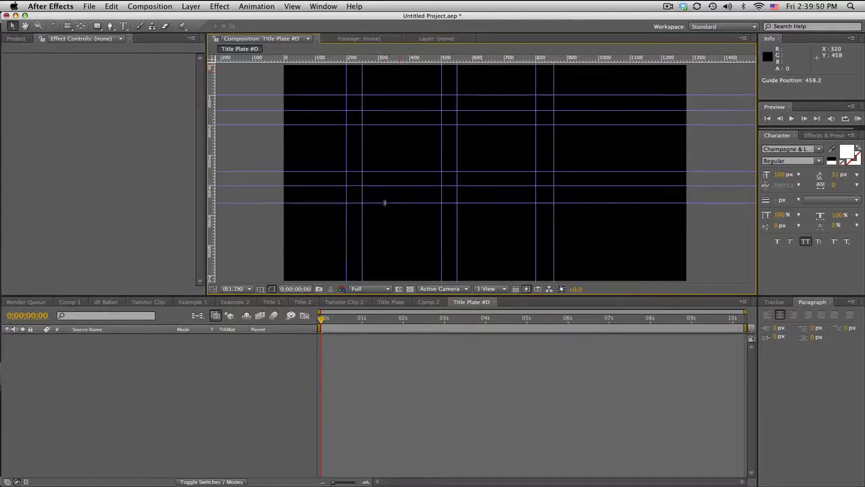
mouse_move(440, 203)
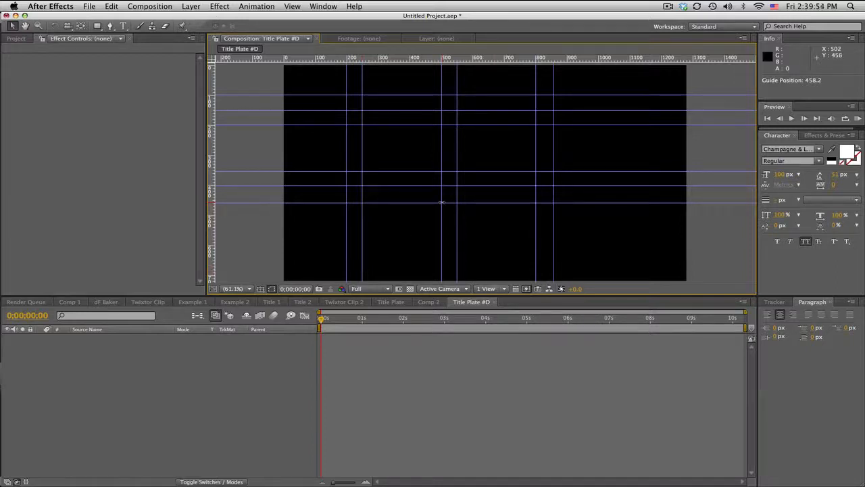
left_click(292, 5)
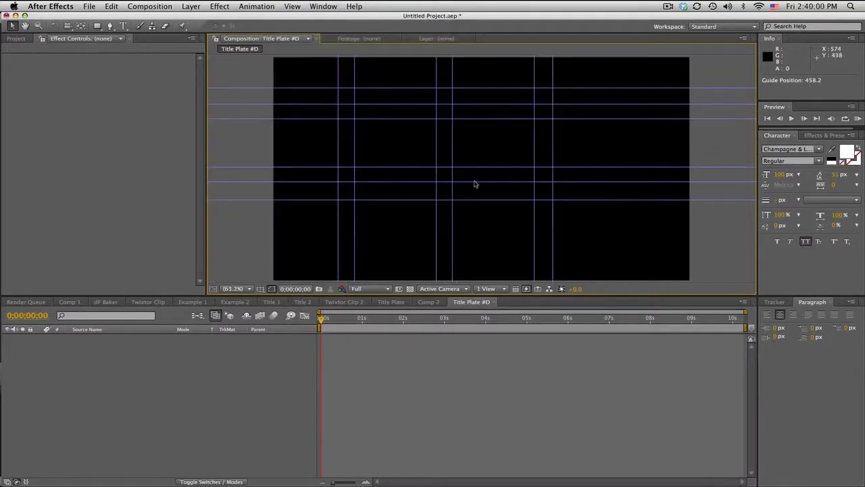
Add a white solid layer, White Solid 3, filling the composition.
left_click(192, 5)
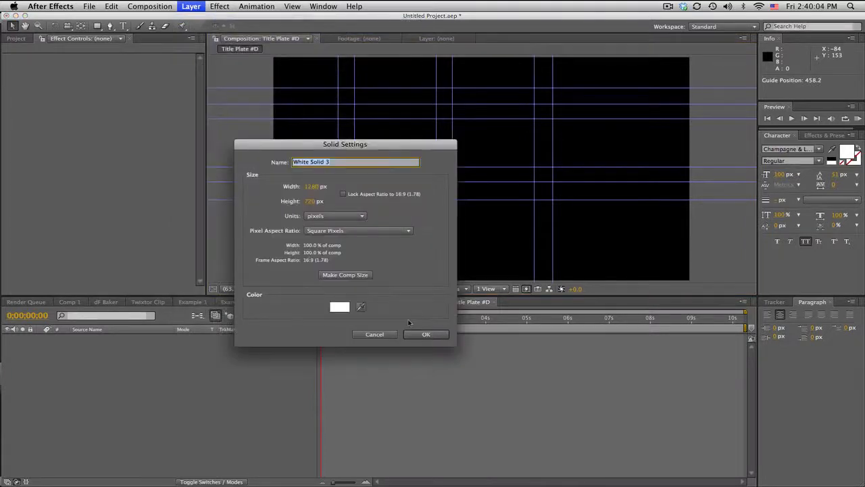
left_click(426, 334)
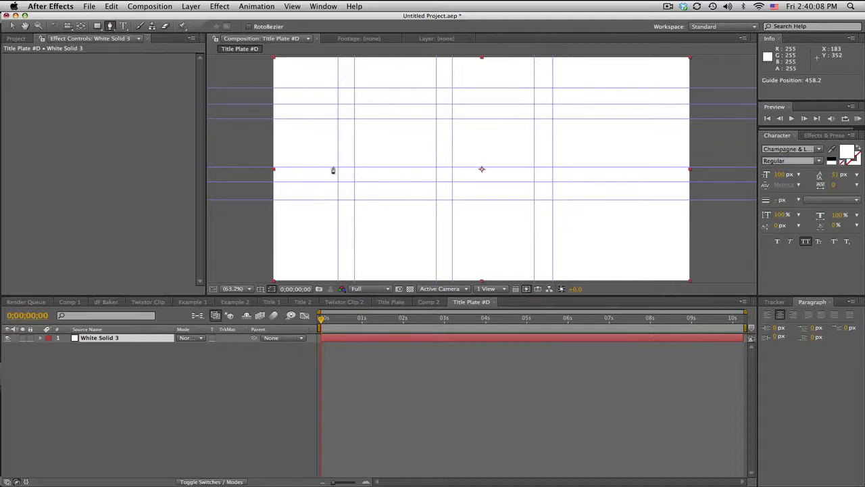
mouse_move(568, 141)
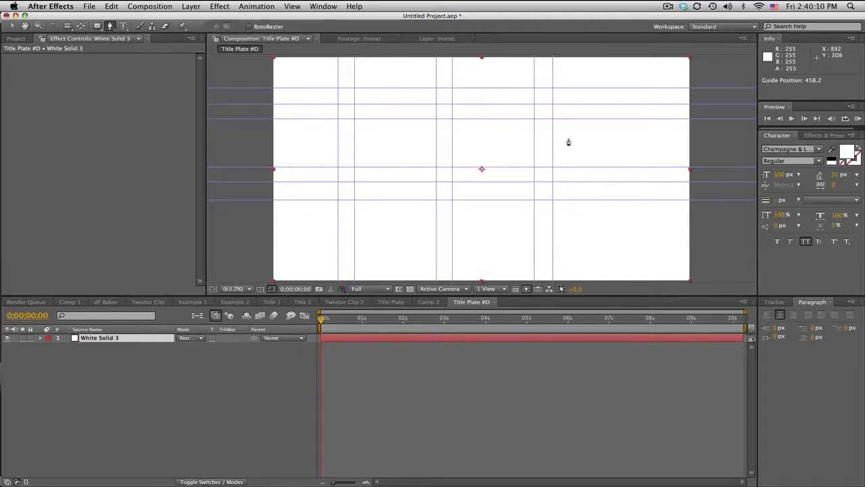
mouse_move(338, 108)
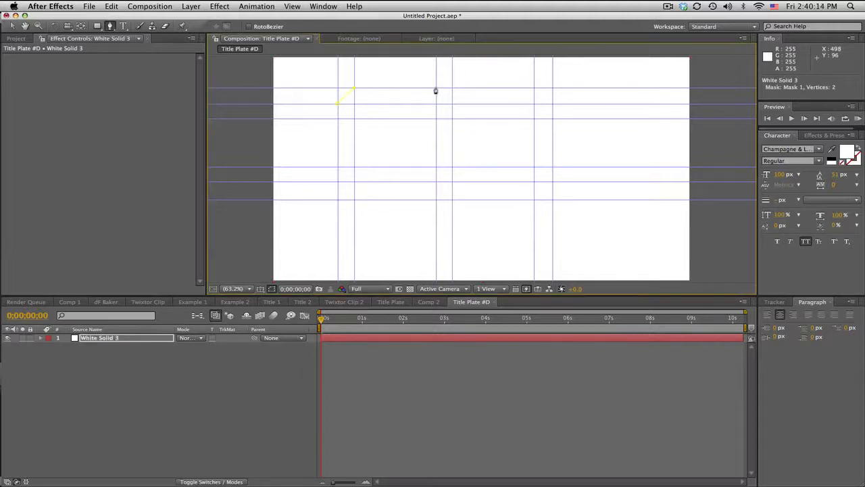
Pen-draw a closed mask along the guides cutting the solid into a chamfered plate shape.
left_click(533, 109)
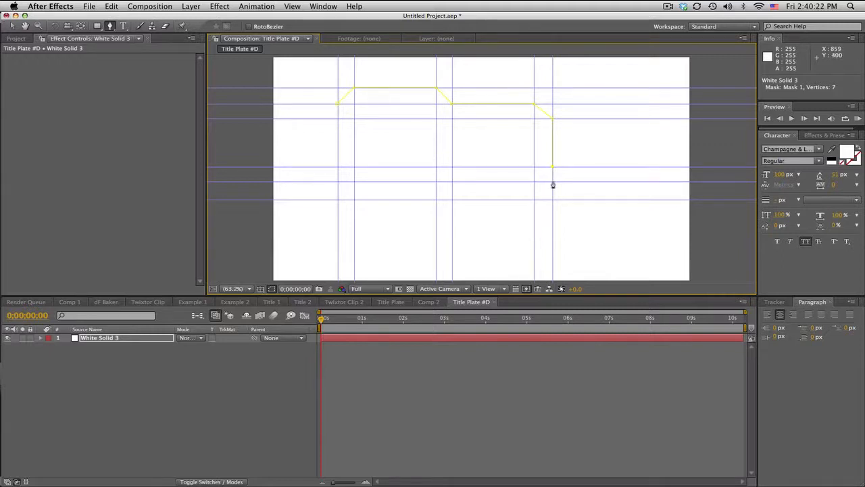
left_click(460, 202)
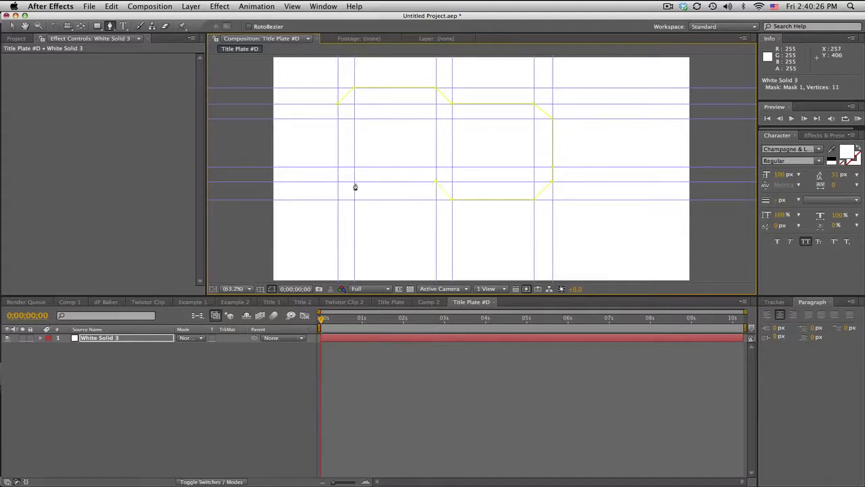
left_click(346, 170)
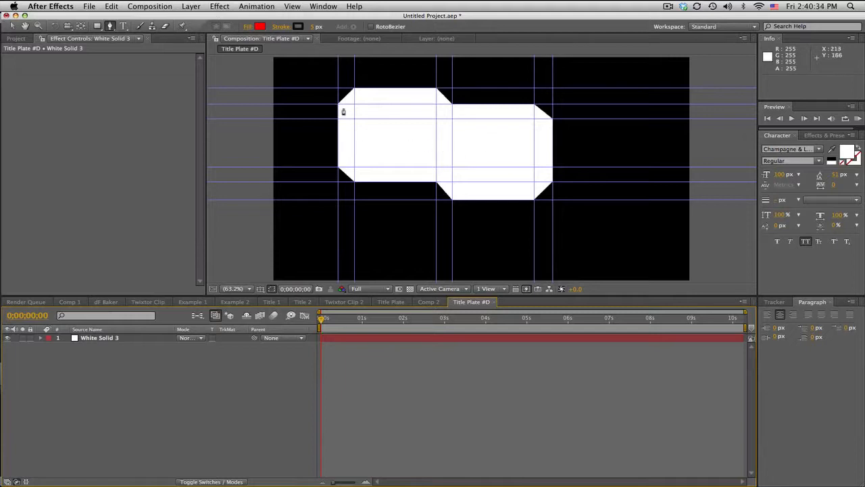
mouse_move(459, 81)
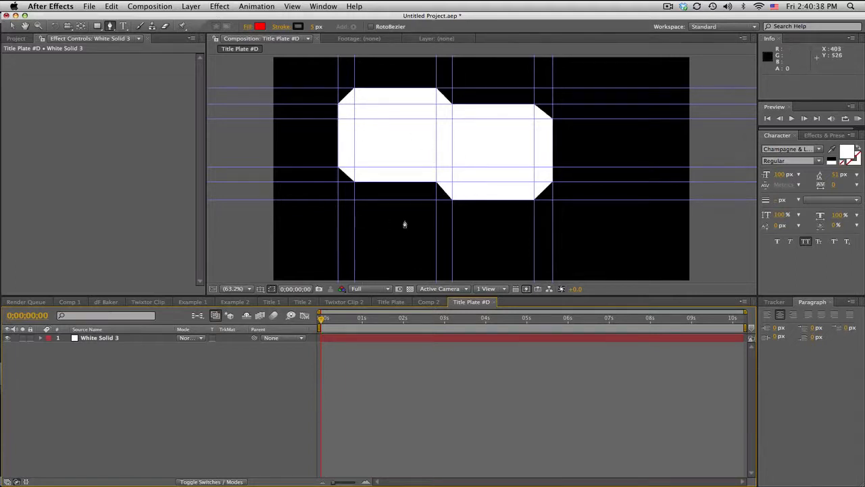
Hide the guides, check framing with the Title/Action Safe overlay, then select the plate layer.
left_click(292, 5)
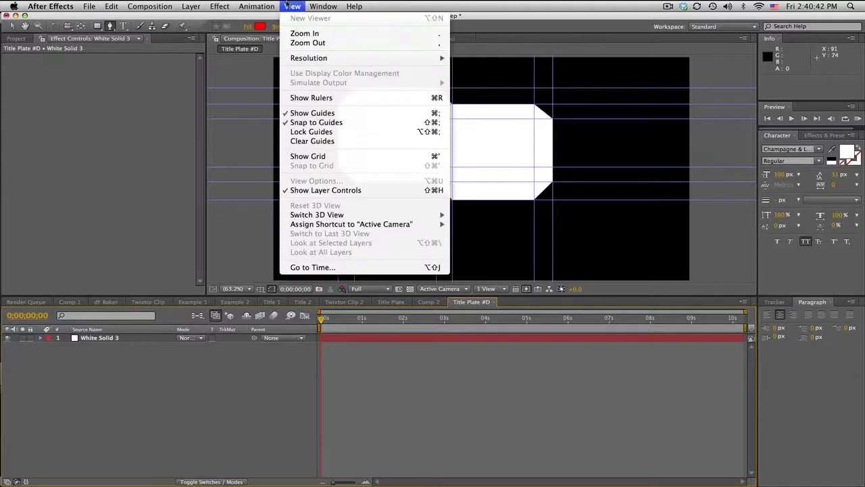
mouse_move(311, 114)
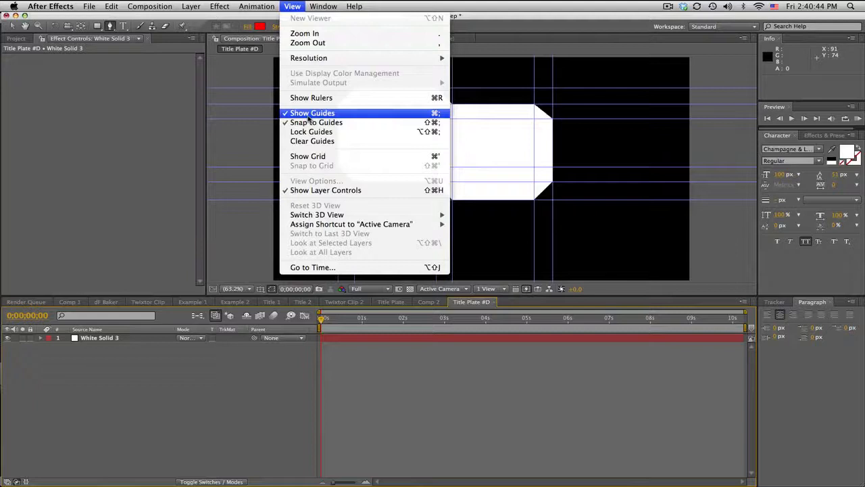
left_click(312, 114)
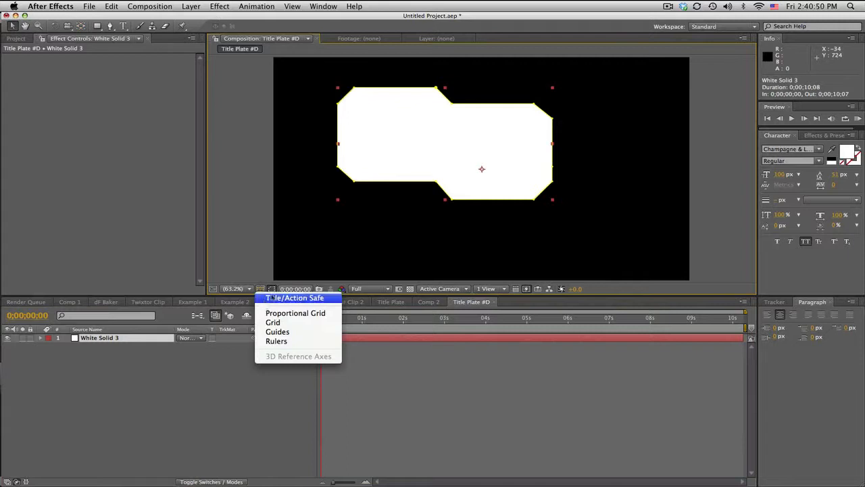
left_click(294, 299)
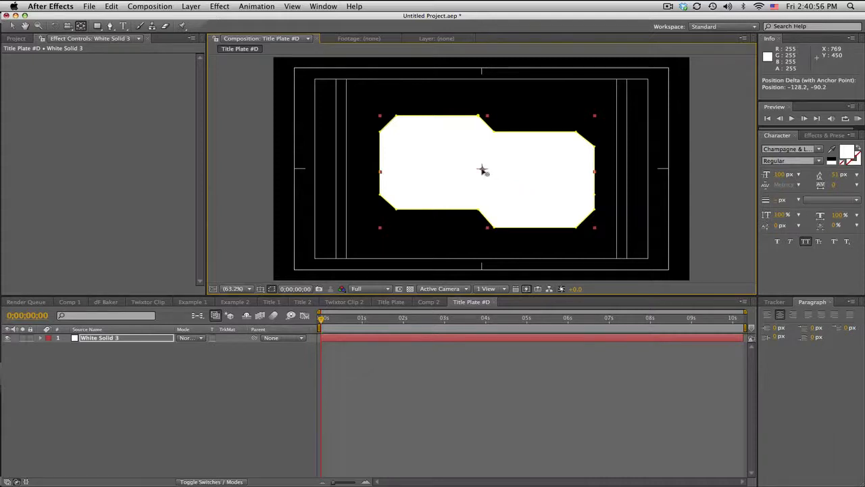
left_click(261, 289)
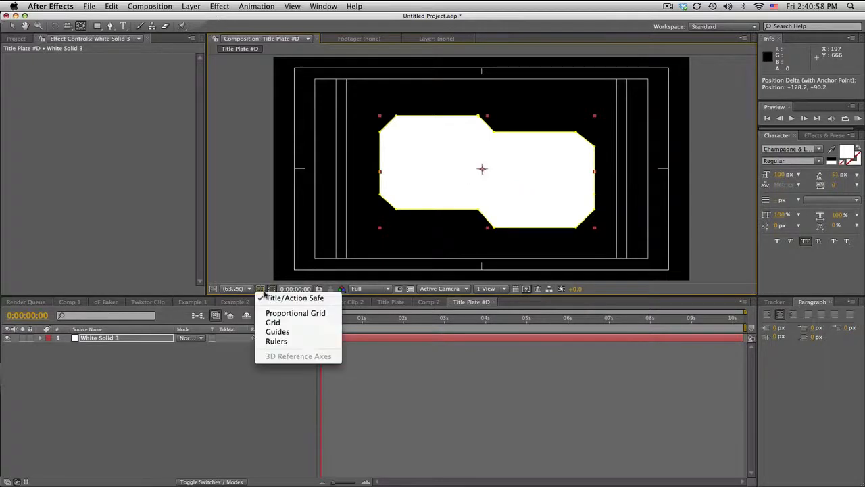
left_click(293, 297)
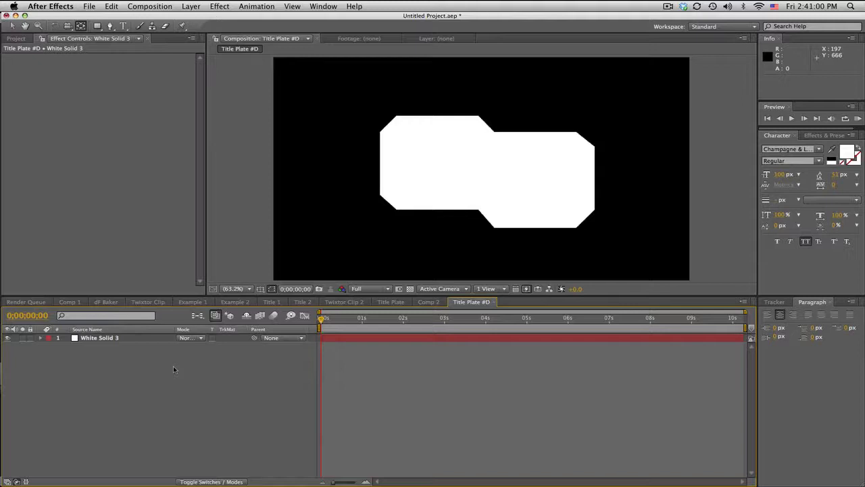
left_click(100, 338)
type("Main Plate")
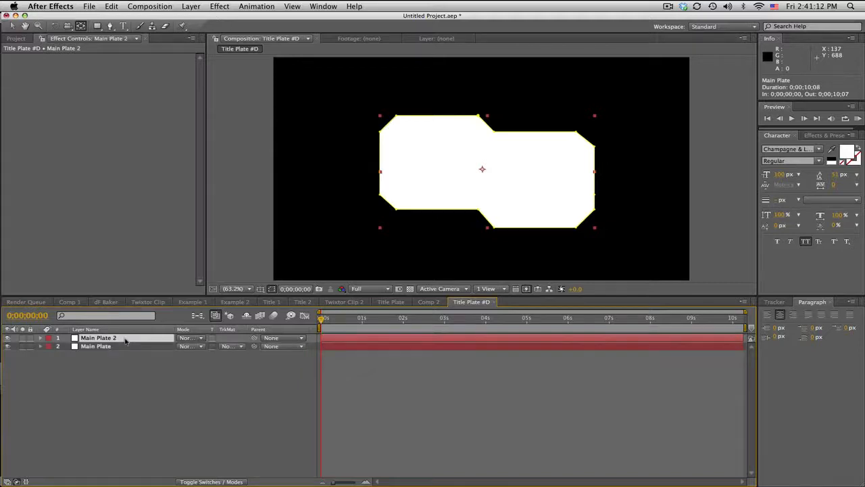
On Main Plate 2, add a second mask set to Subtract to leave a thin plate outline.
left_click(97, 338)
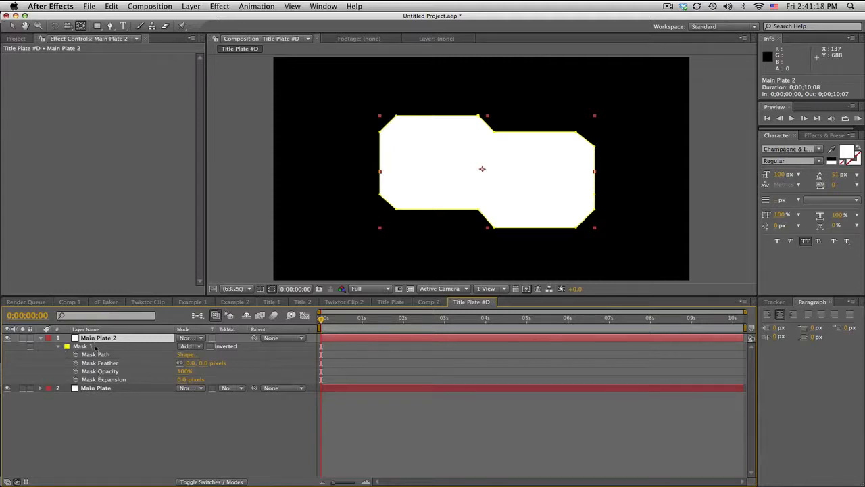
left_click(187, 379)
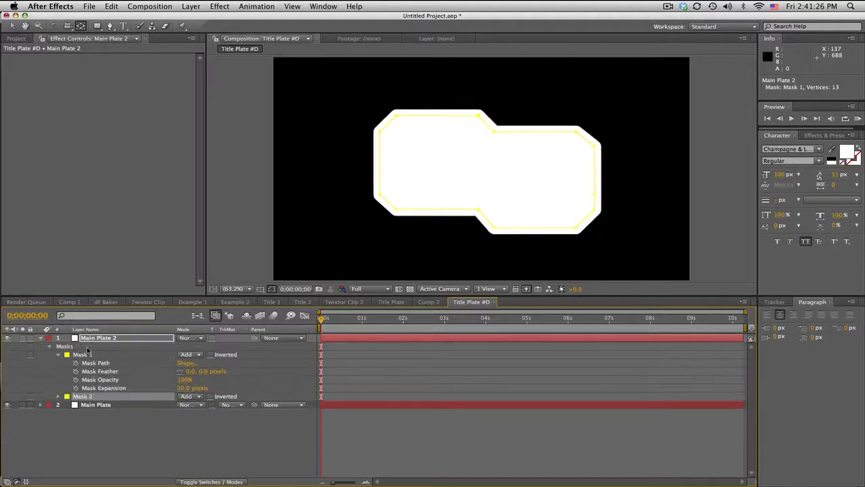
left_click(192, 395)
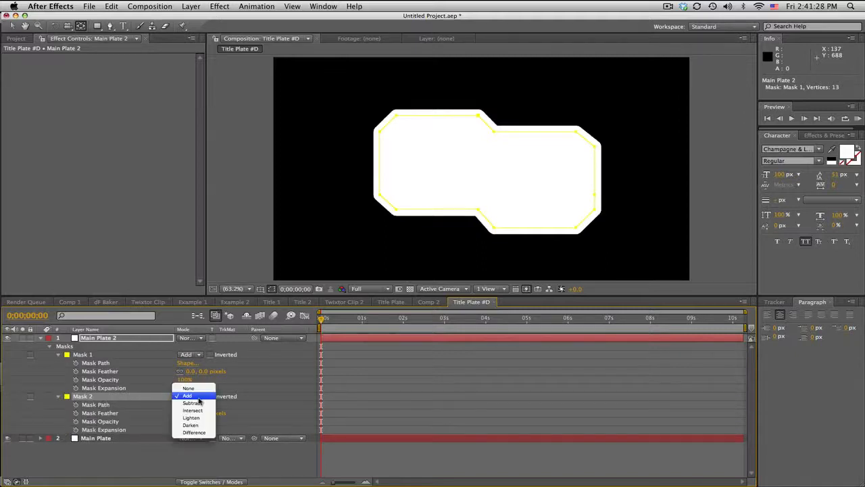
left_click(192, 403)
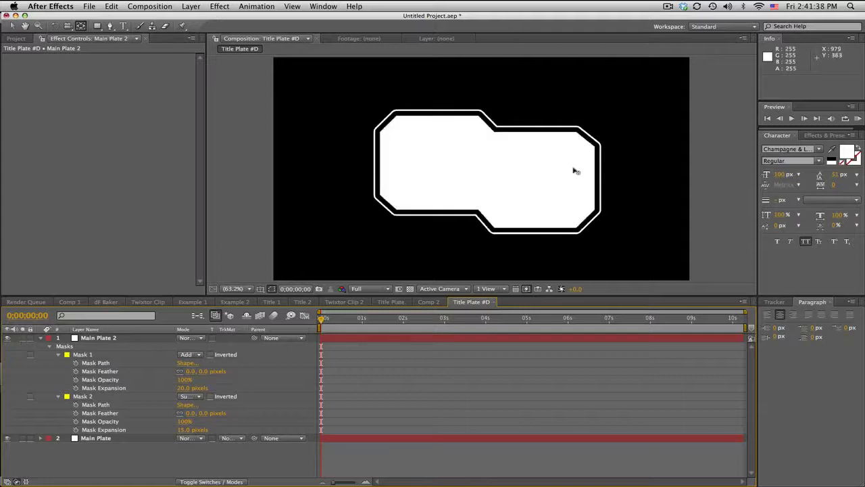
mouse_move(499, 197)
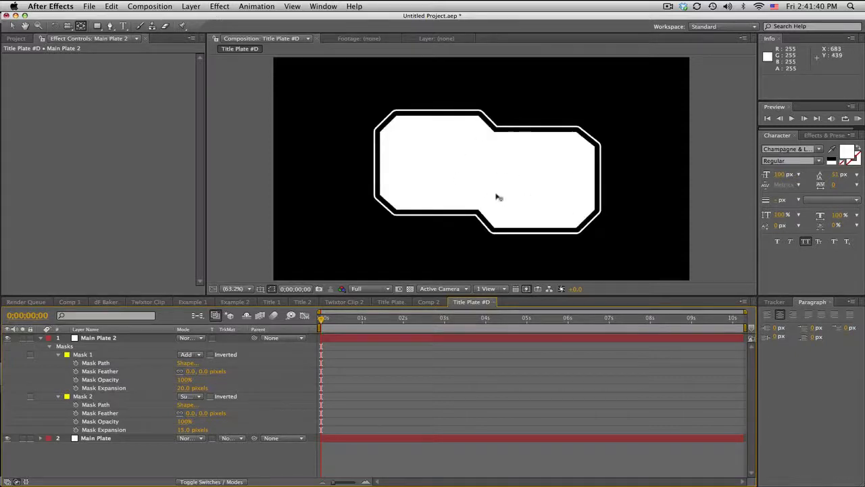
left_click(97, 338)
type("Edges")
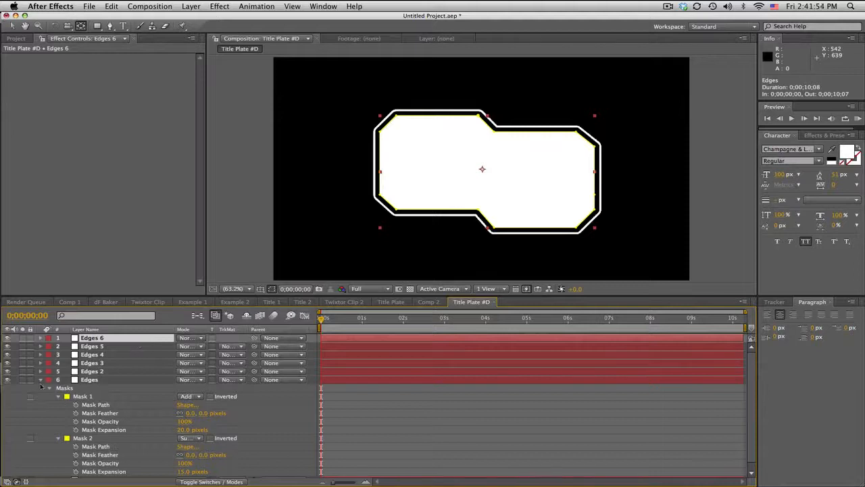
Duplicate the outline into Edges layers and mask Edges to its top-left corner with Intersect.
left_click(39, 379)
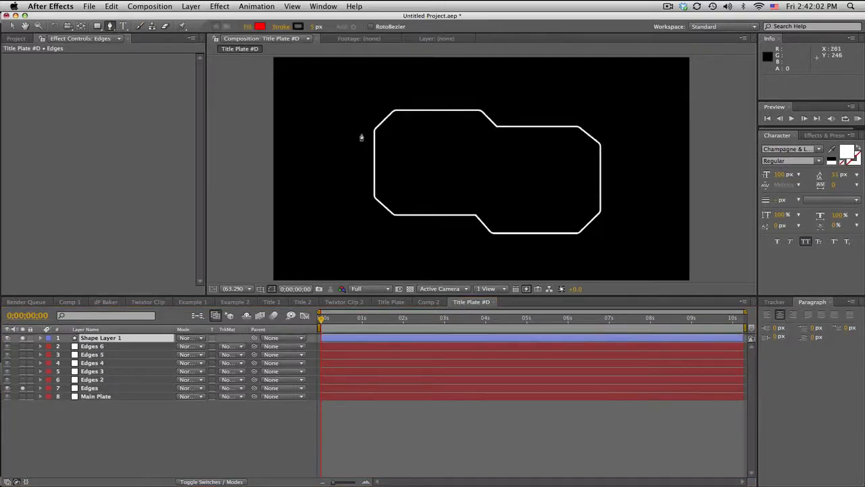
left_click(100, 338)
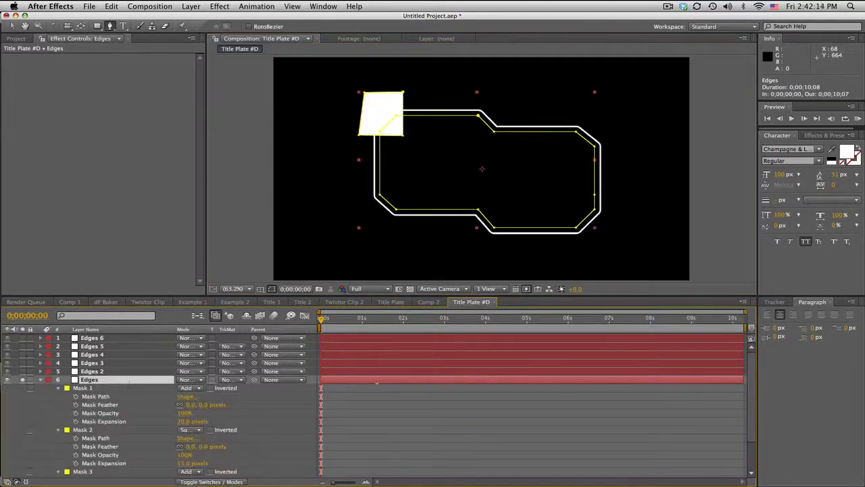
scroll("down", 3)
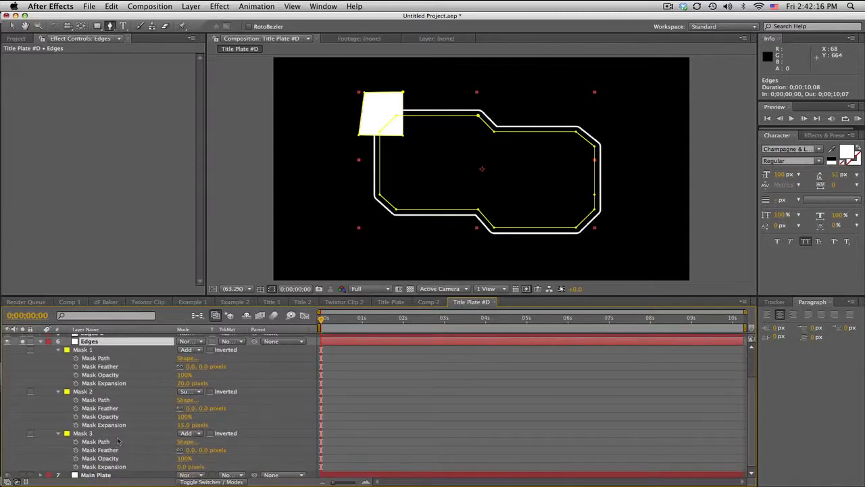
left_click(189, 433)
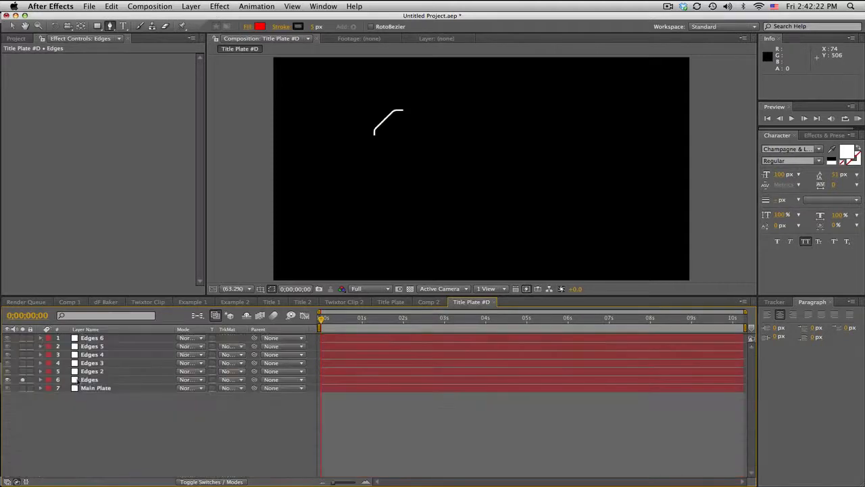
Mask Edges 2 to the bottom-left corner with an Intersect mask.
left_click(92, 370)
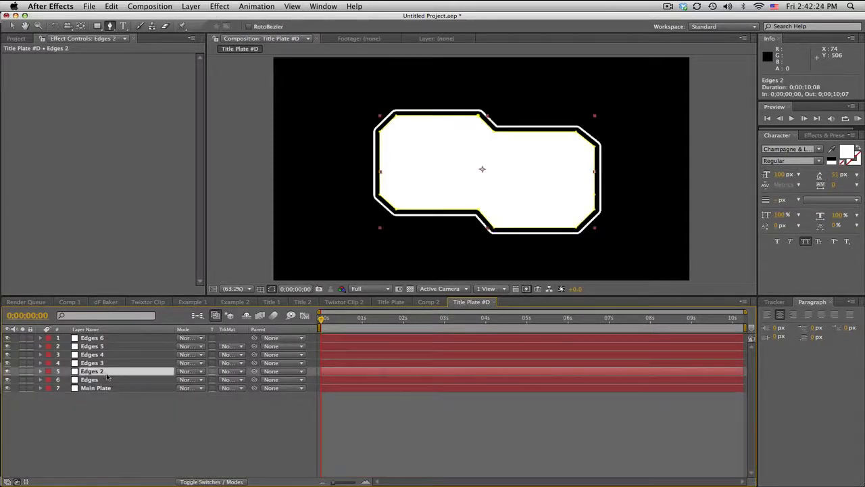
left_click(7, 371)
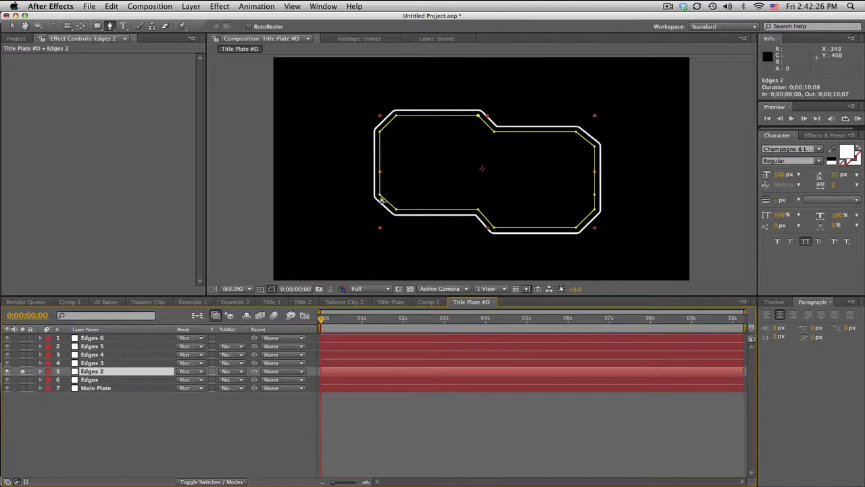
left_click(384, 200)
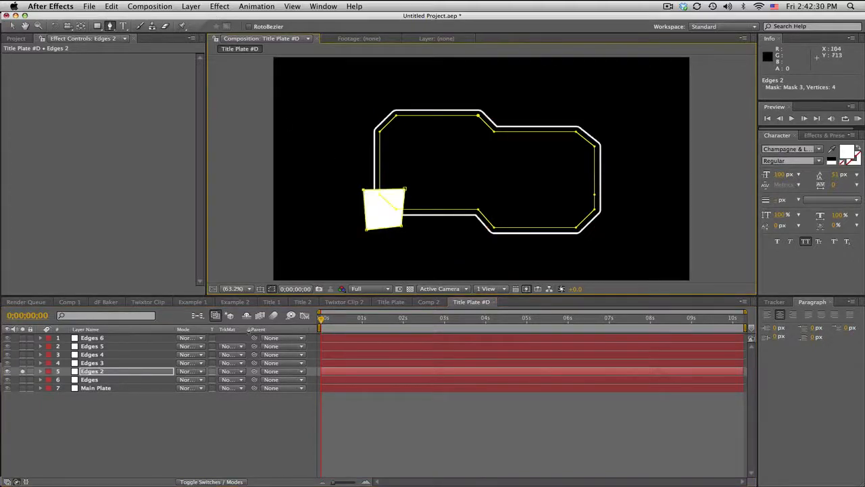
left_click(40, 371)
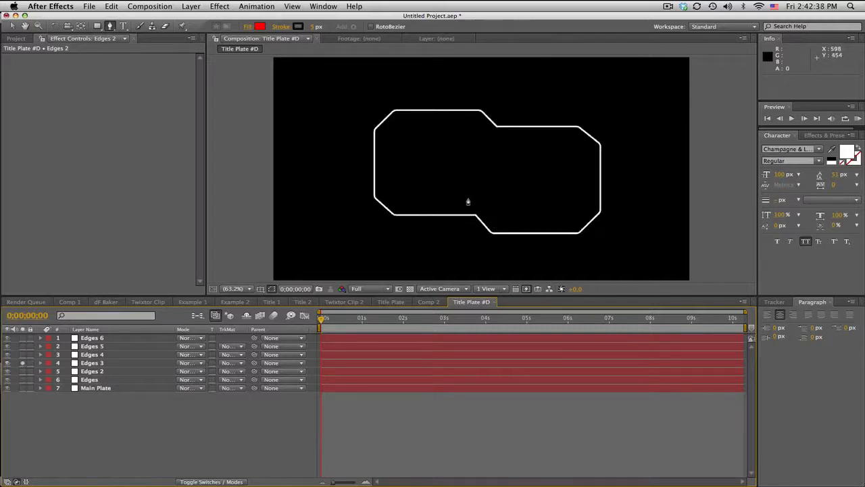
Mask the remaining Edges layers to the lower notch, bottom-right corner and top notch pieces.
left_click(92, 362)
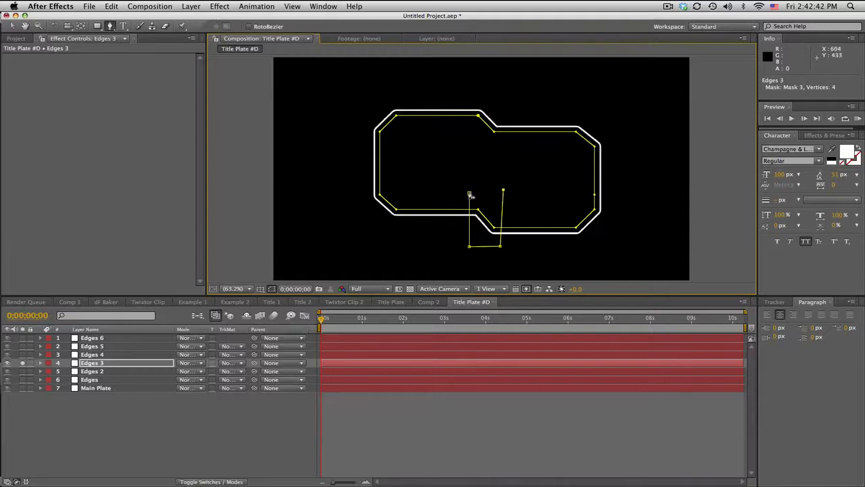
left_click(40, 362)
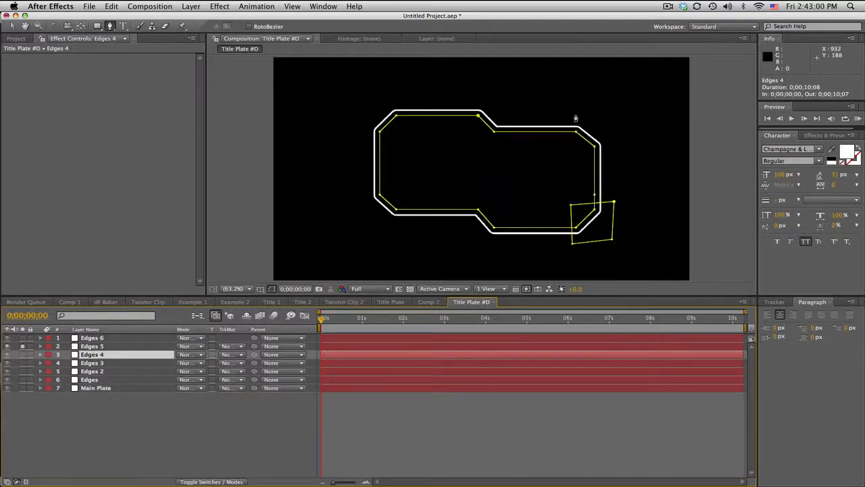
left_click(92, 346)
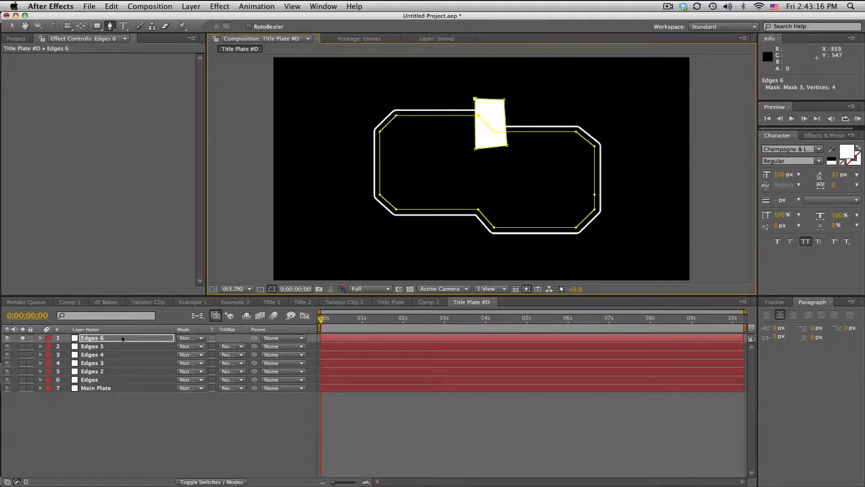
left_click(41, 338)
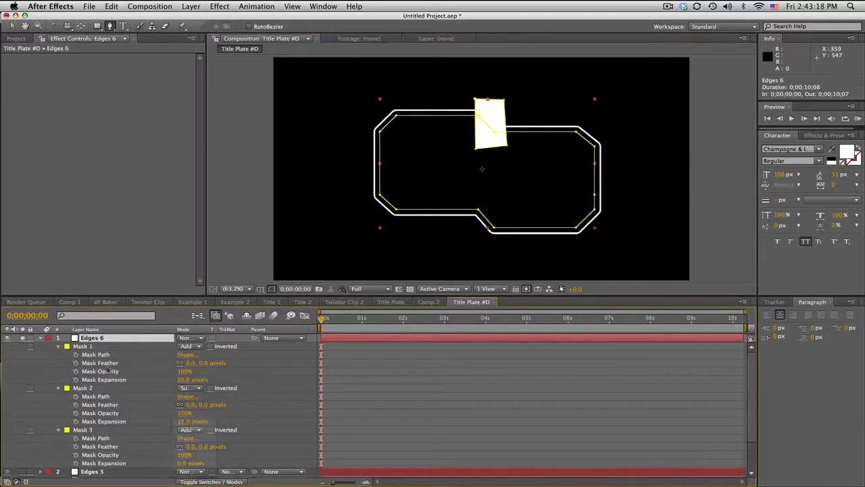
left_click(40, 338)
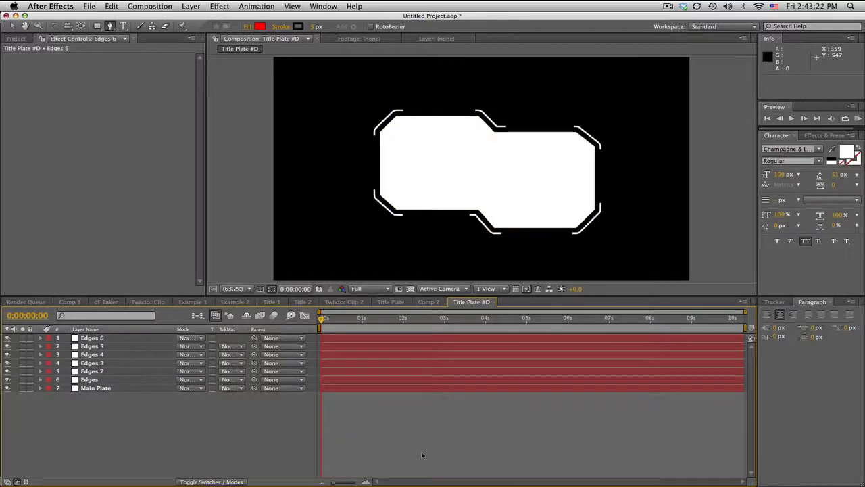
Apply a Fill effect to Main Plate and set its colour to light grey.
left_click(94, 386)
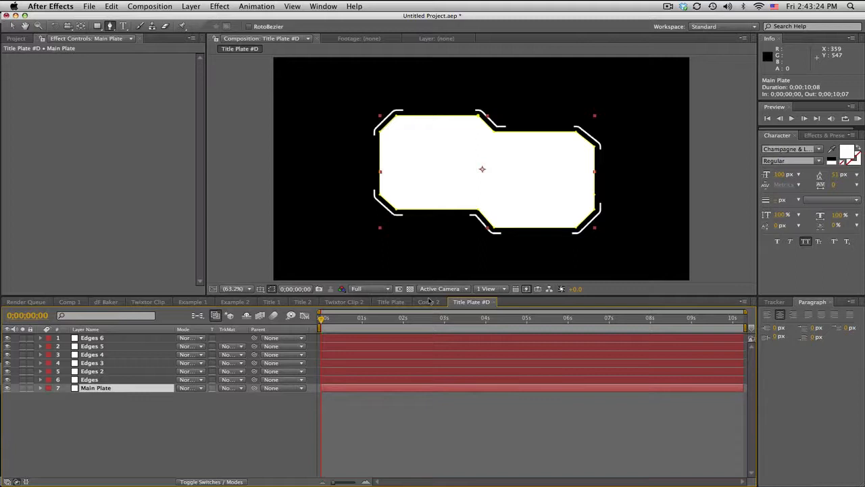
left_click(825, 136)
type("fill")
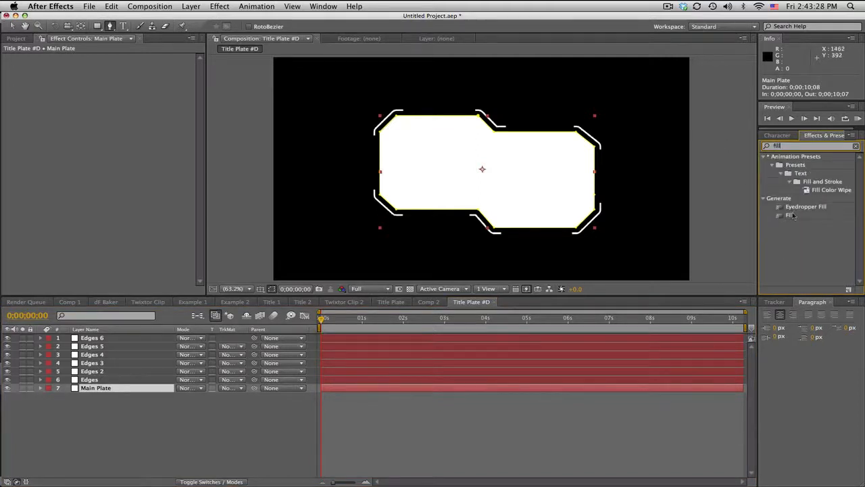
double_click(789, 214)
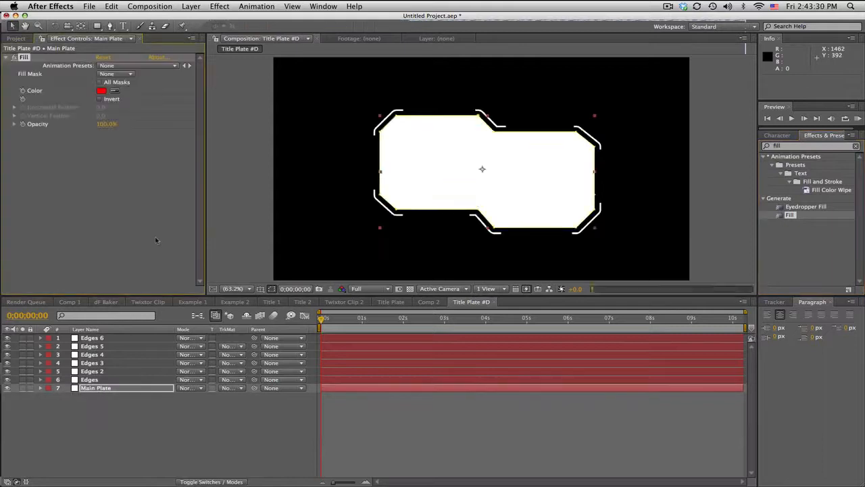
left_click(102, 89)
type("999999")
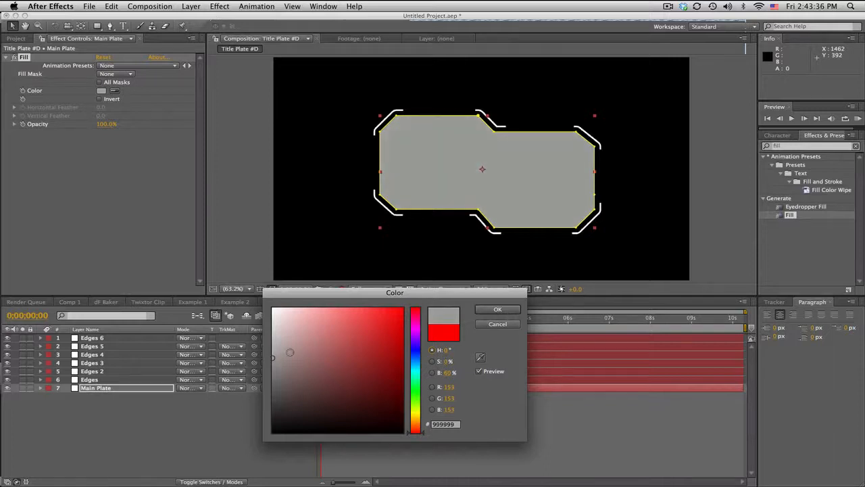
left_click(497, 308)
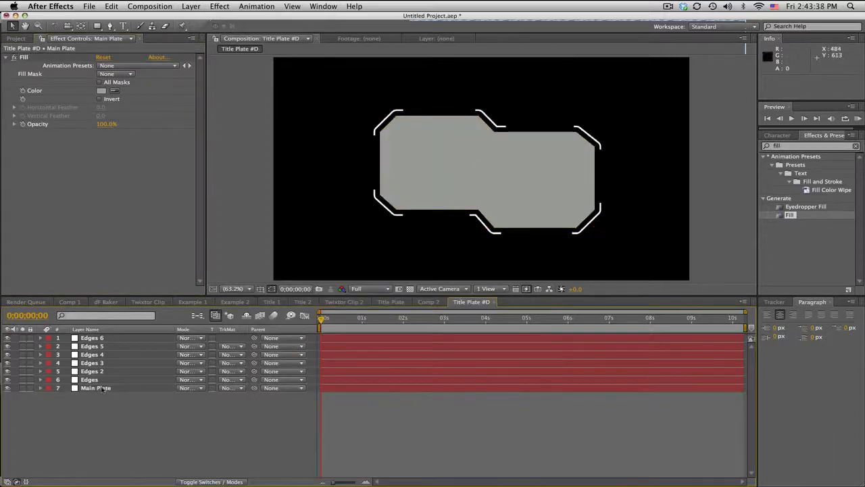
left_click(192, 5)
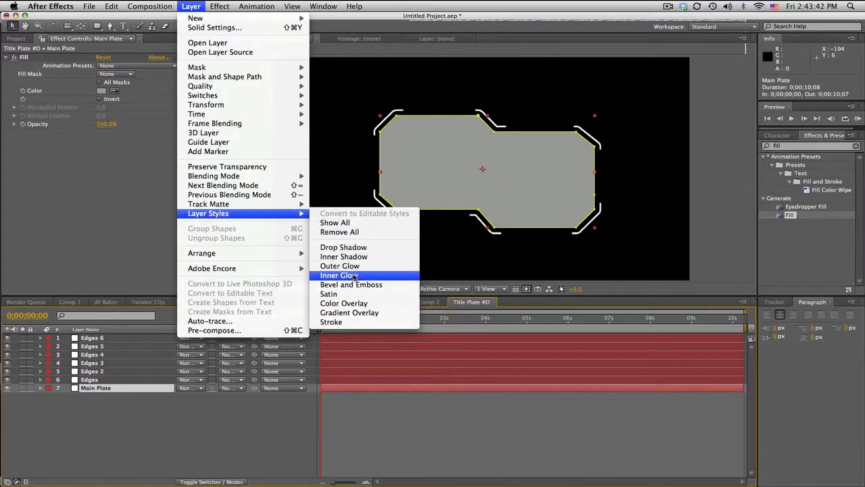
Apply an Inner Glow layer style to Main Plate with Normal blend mode, white colour and larger size.
left_click(338, 276)
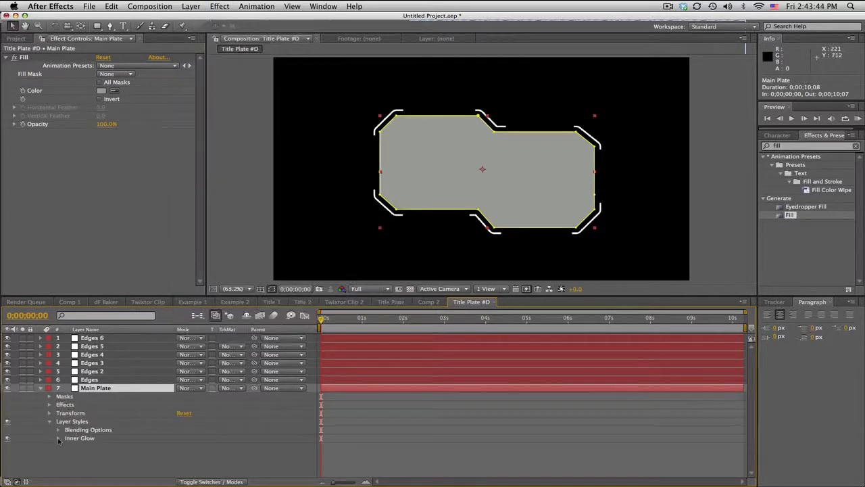
left_click(58, 438)
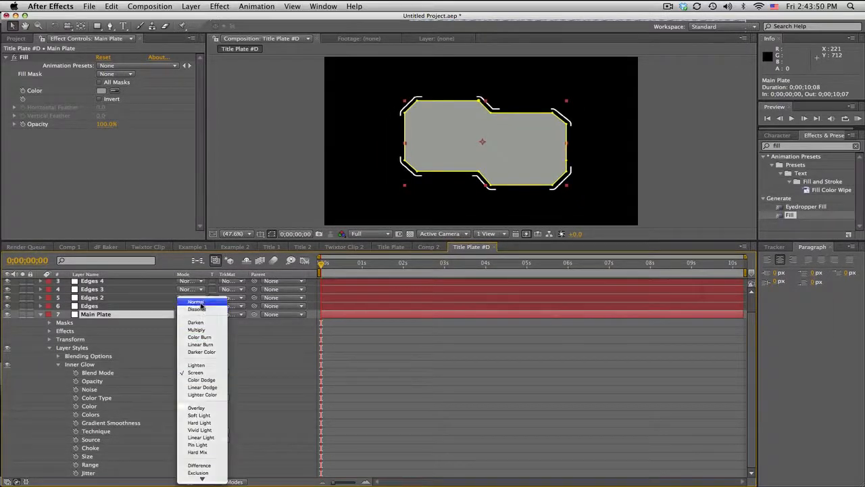
left_click(195, 301)
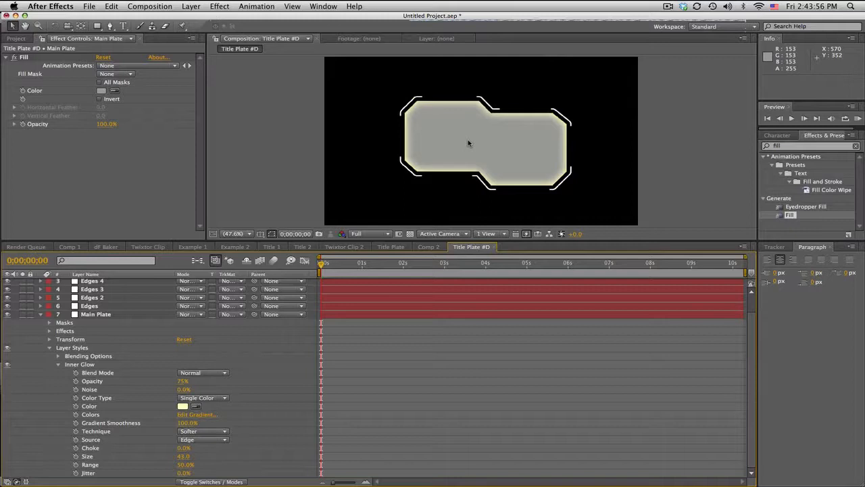
left_click(183, 406)
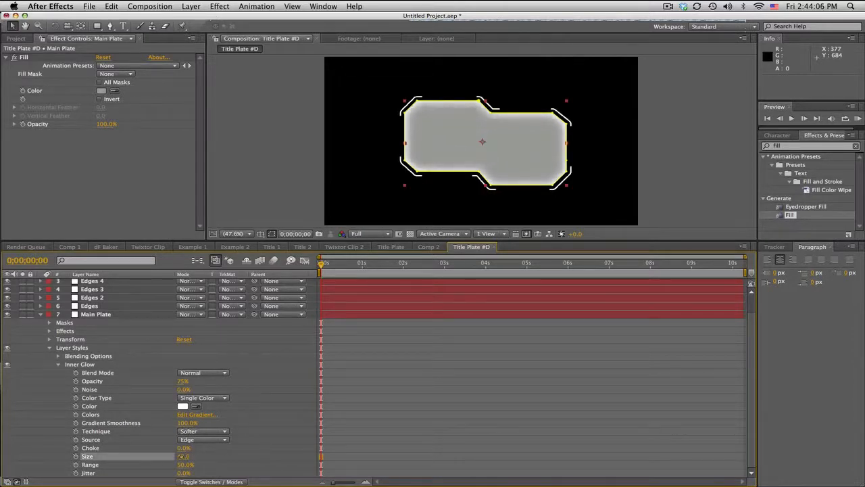
left_click(58, 363)
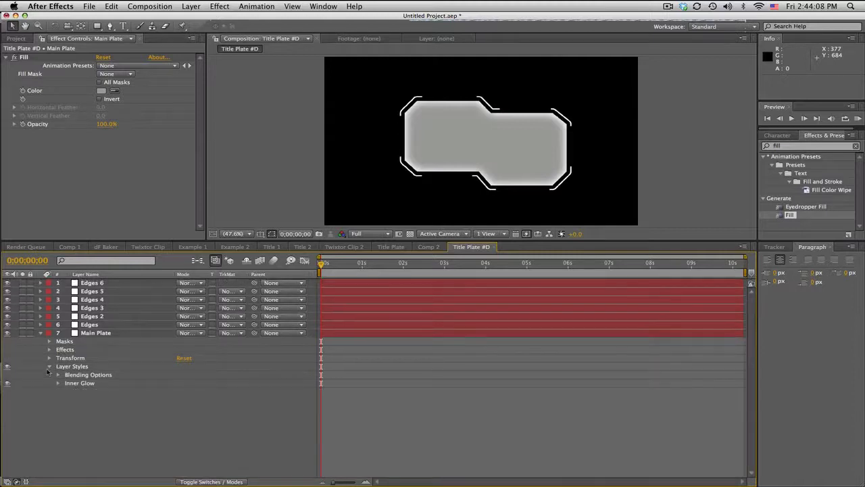
left_click(49, 366)
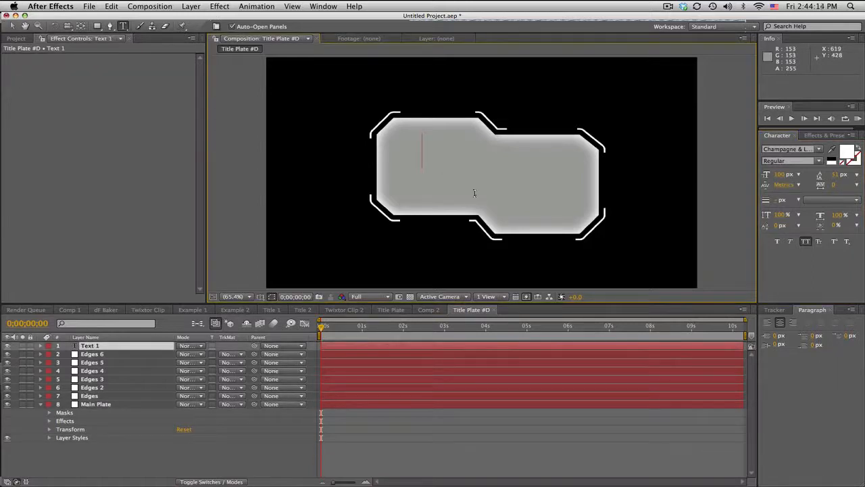
Create the XBAKERXHD text layer in bold condensed black lettering.
type("XBAKER")
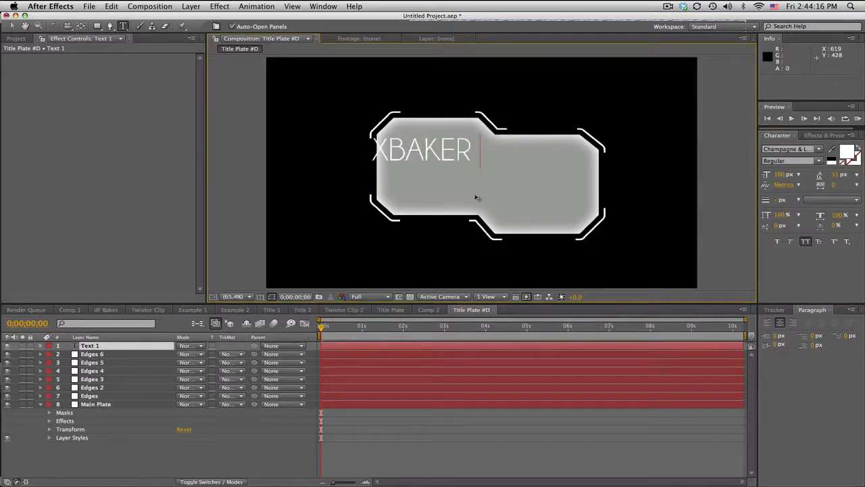
type("XHD")
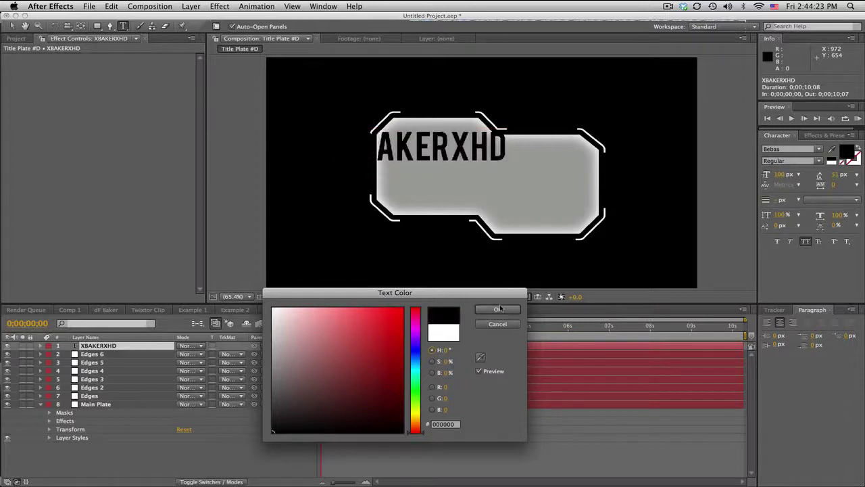
left_click(498, 309)
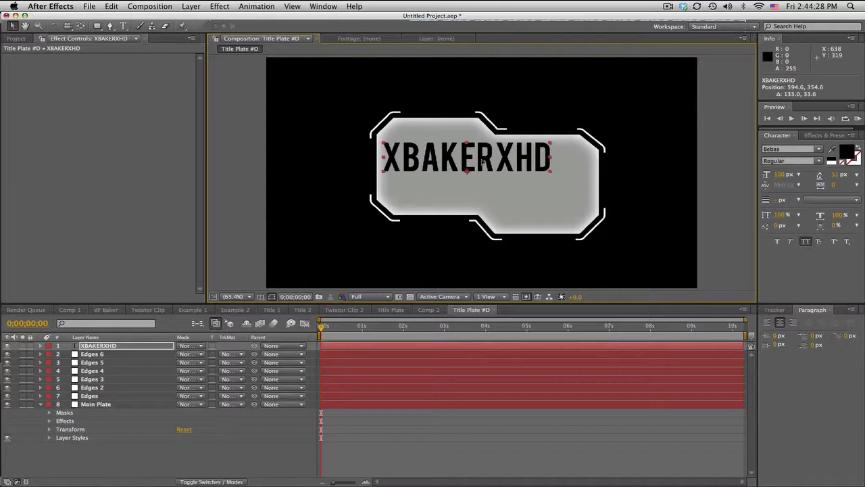
mouse_move(484, 162)
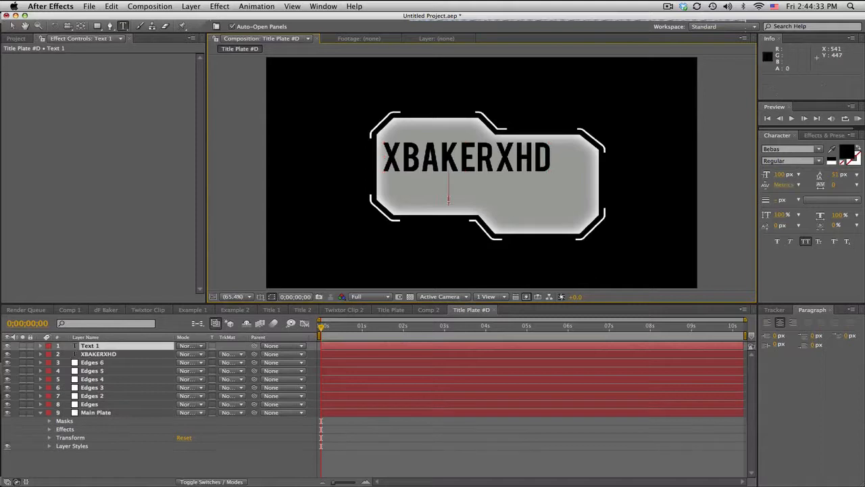
Create a second text layer reading PRESENTS below it.
type("PRESENTS")
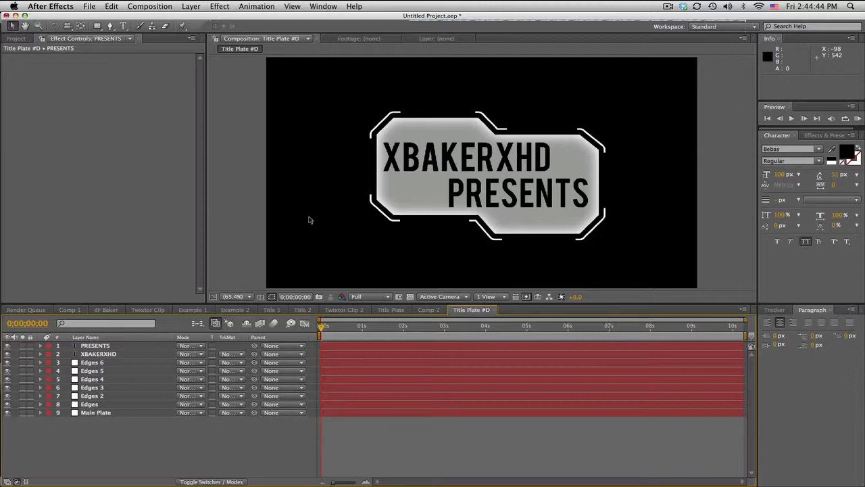
left_click(222, 481)
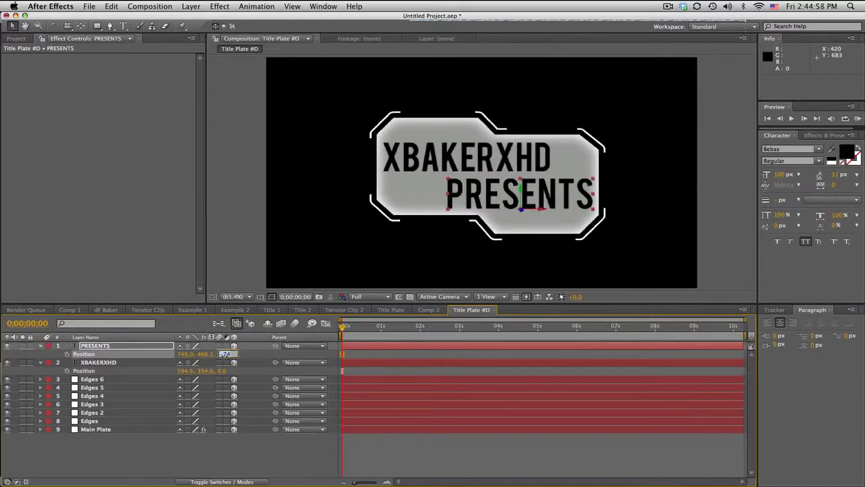
Set Z position -100 on the 3D text and reveal Position on Edges 6 and another edge piece.
type("-100.0")
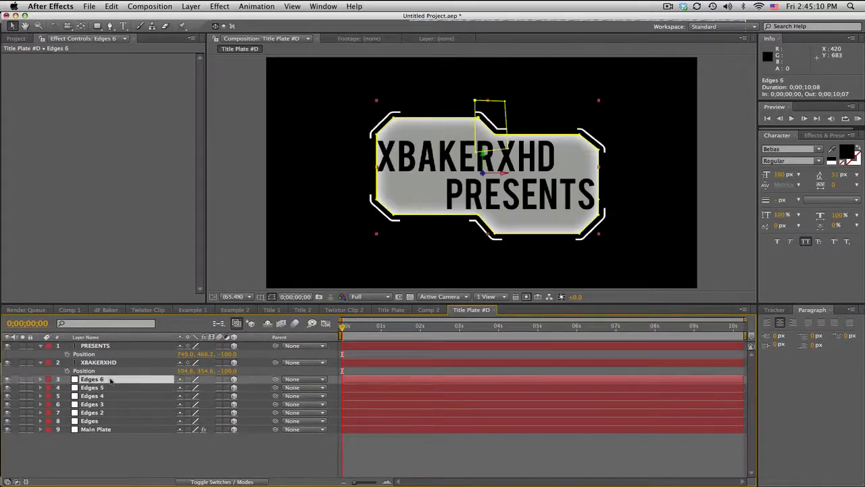
left_click(40, 378)
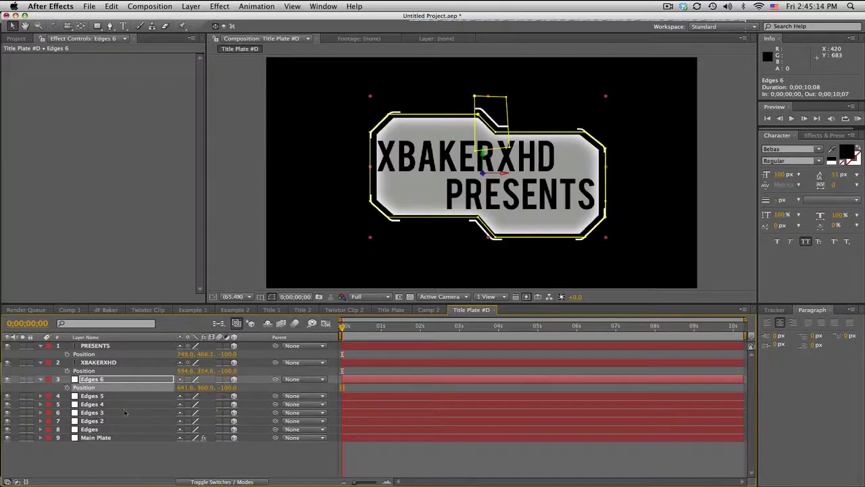
left_click(92, 413)
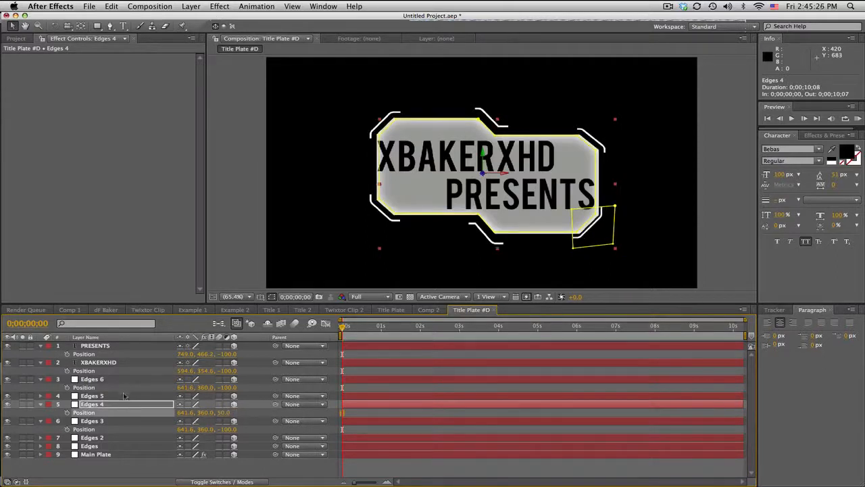
left_click(89, 447)
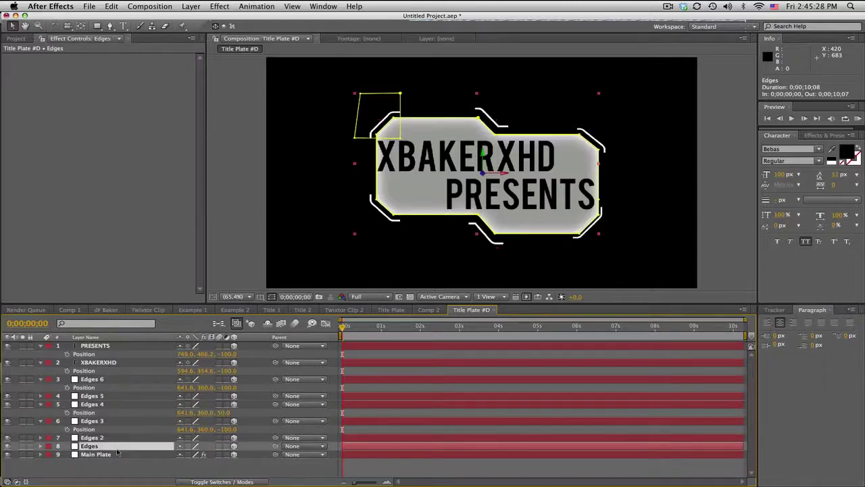
Check the plate's depth in Custom View 1 with the transparency grid, return to Active Camera and the Twistor Clip 2 comp.
left_click(41, 447)
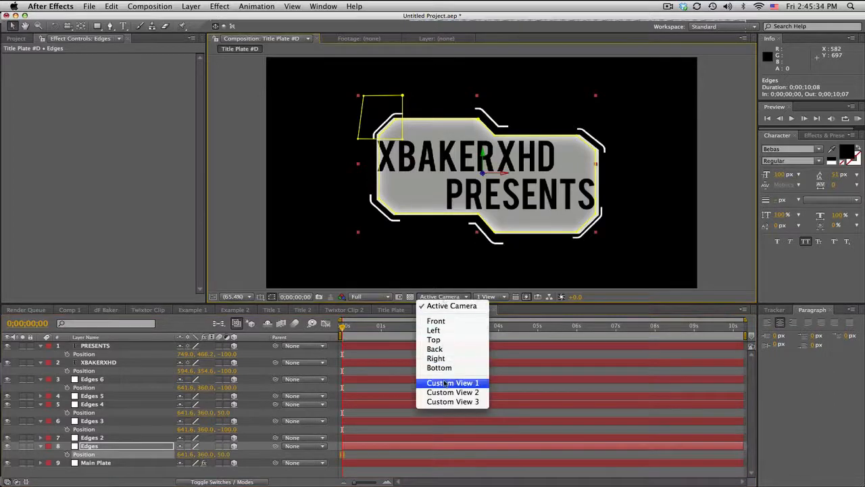
left_click(453, 382)
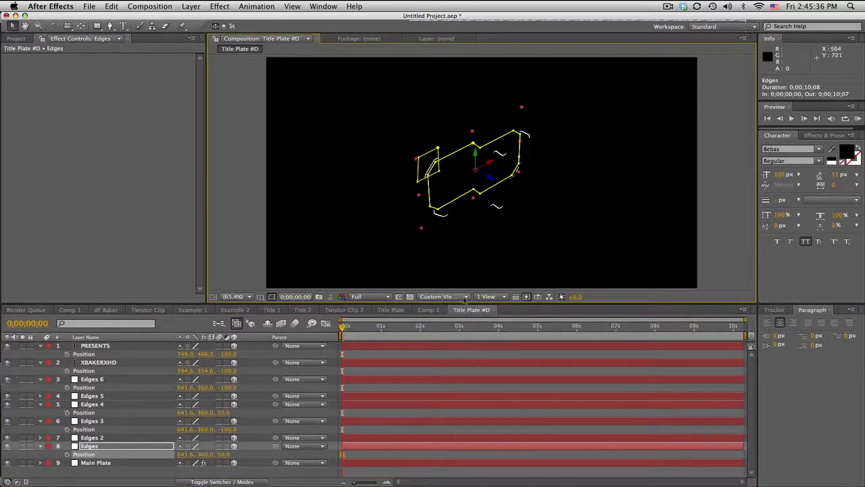
left_click(411, 298)
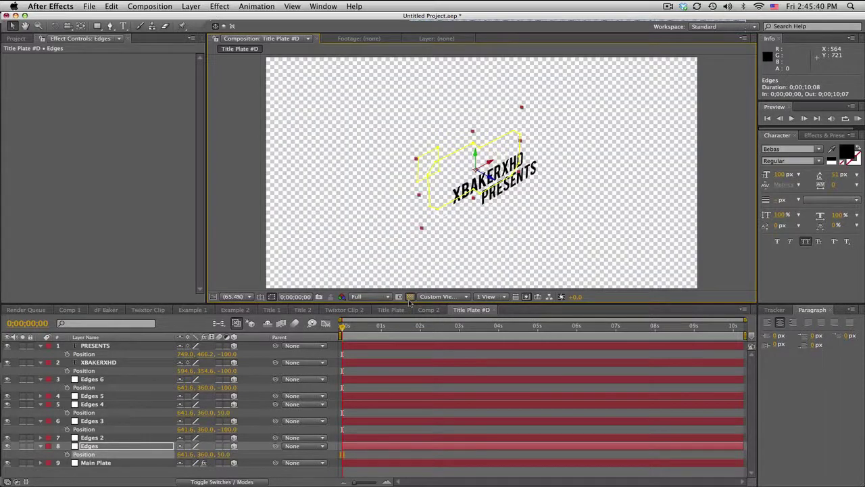
left_click(409, 298)
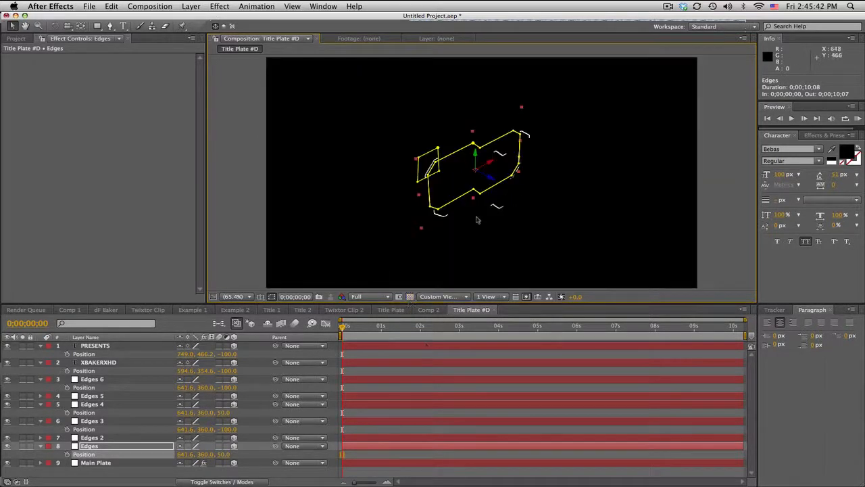
left_click(440, 297)
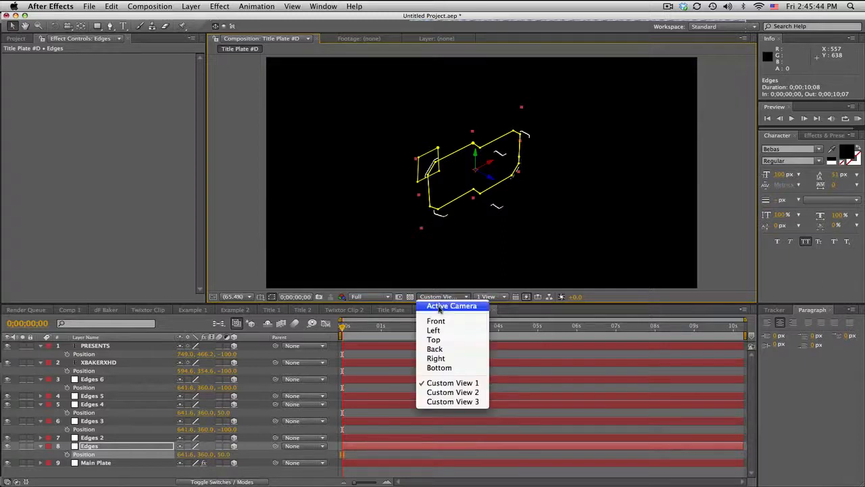
left_click(452, 306)
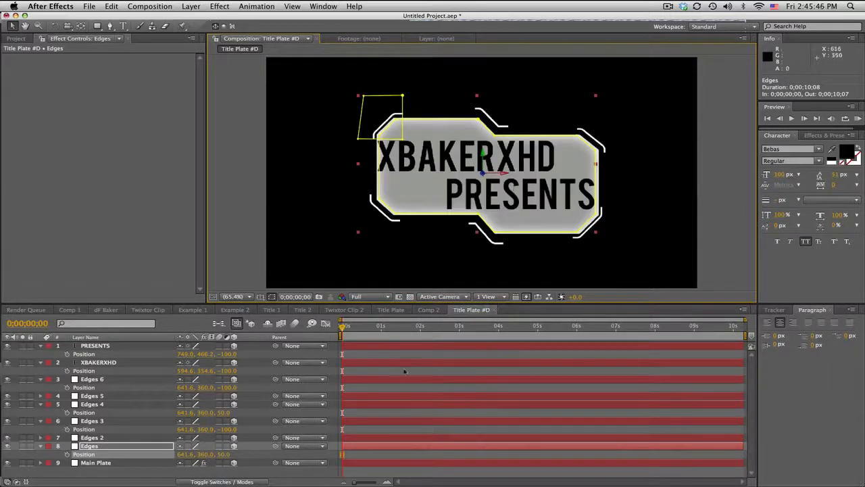
left_click(344, 310)
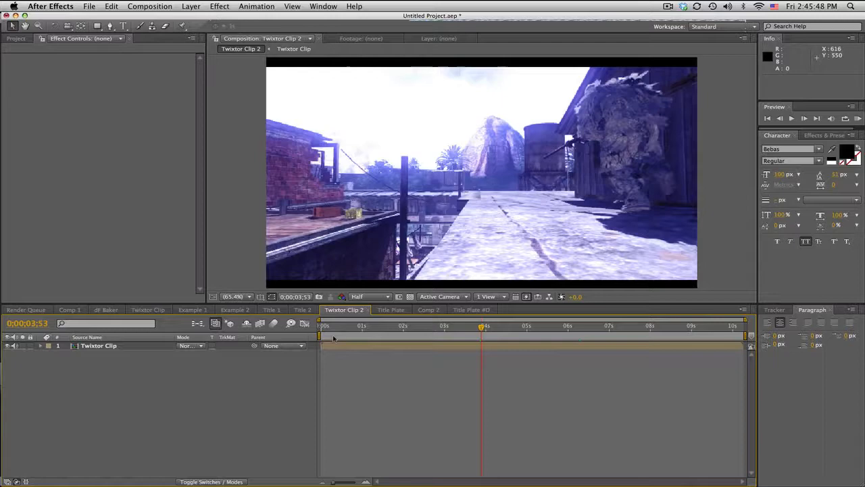
Place the Title Plate 4D layer over the right side of the gameplay frame.
left_click(17, 38)
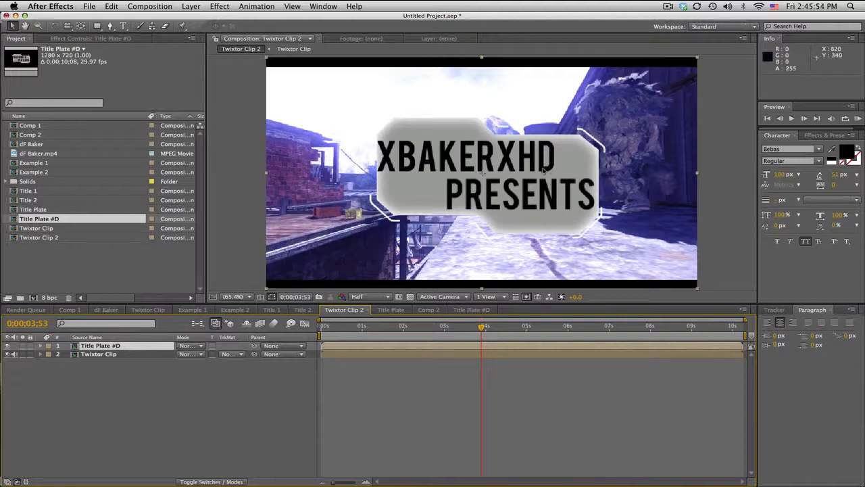
mouse_move(306, 255)
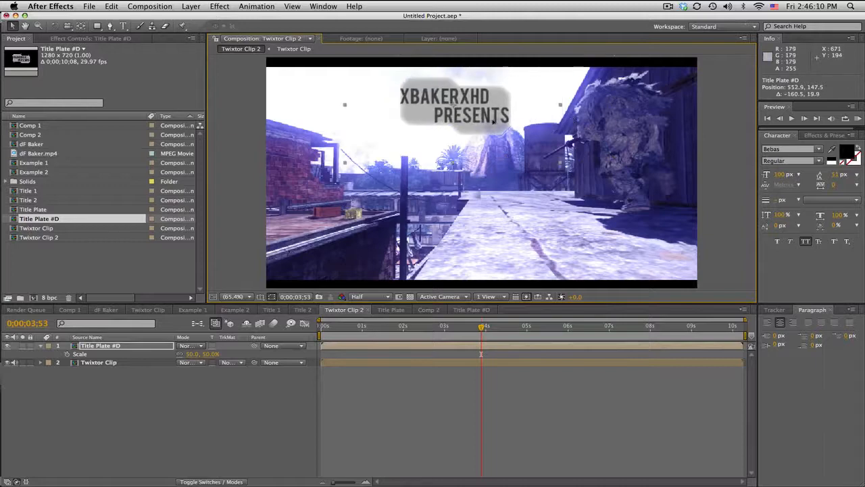
left_click_drag(453, 108, 595, 223)
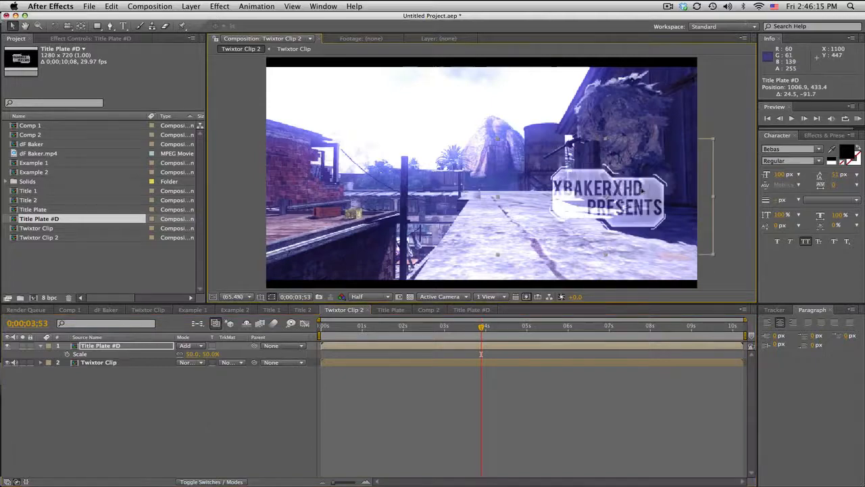
left_click_drag(605, 200, 622, 165)
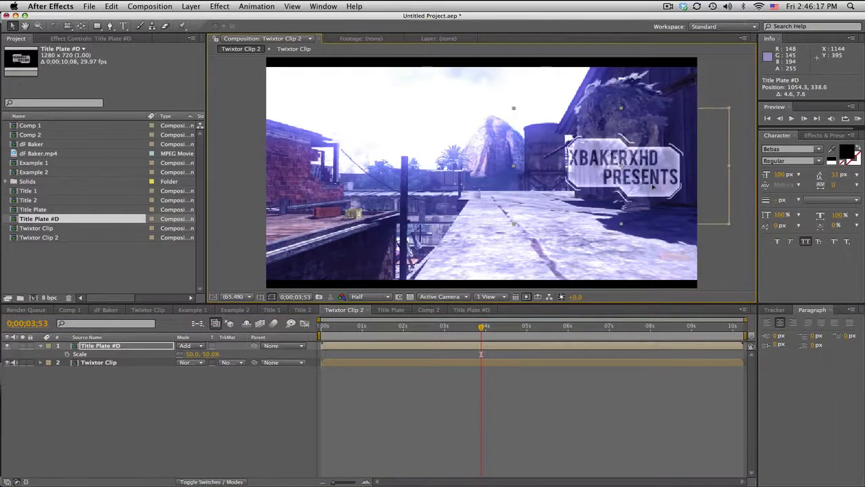
left_click_drag(620, 169, 417, 250)
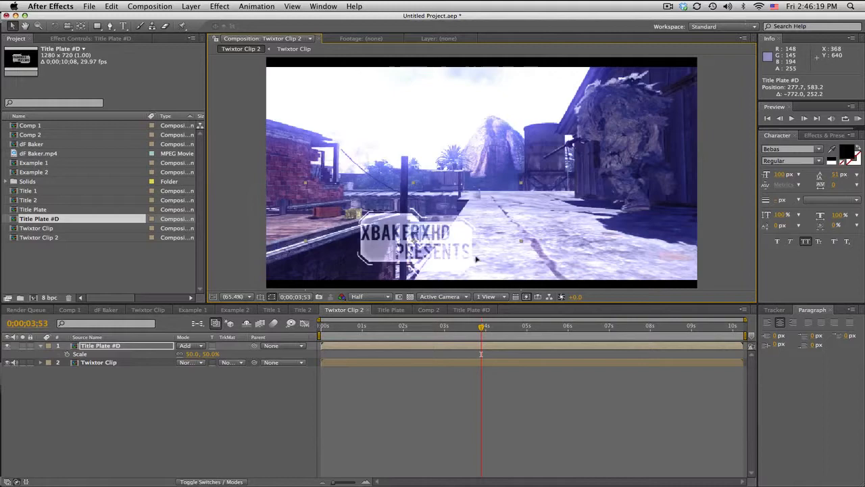
left_click_drag(417, 251, 345, 246)
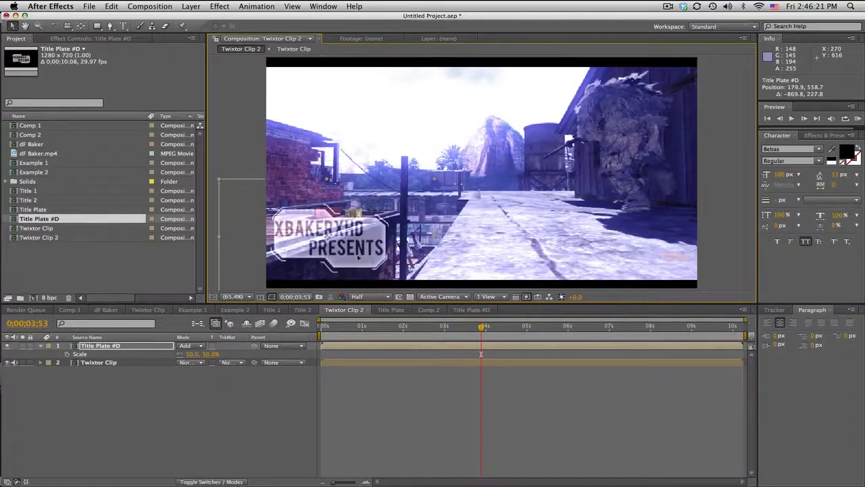
left_click_drag(345, 241, 625, 133)
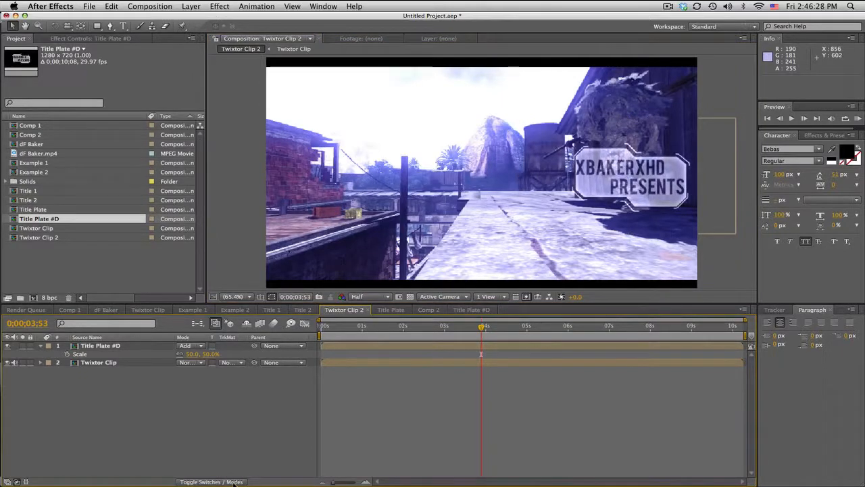
Hide the PRESENTS and XBAKERXHD text layers inside the Title Plate 4D composition.
left_click(100, 346)
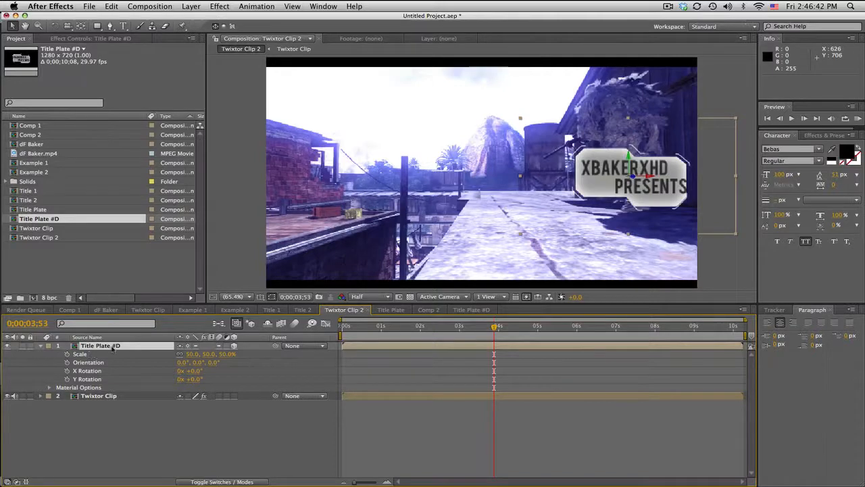
left_click(470, 310)
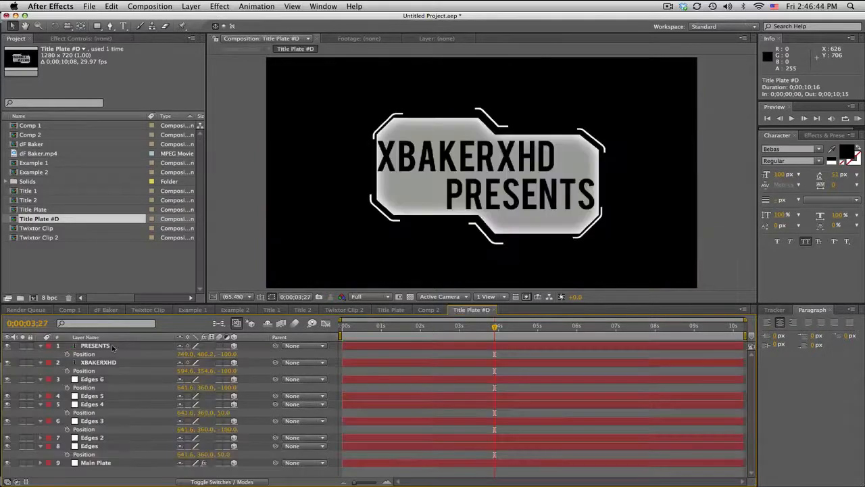
left_click(94, 346)
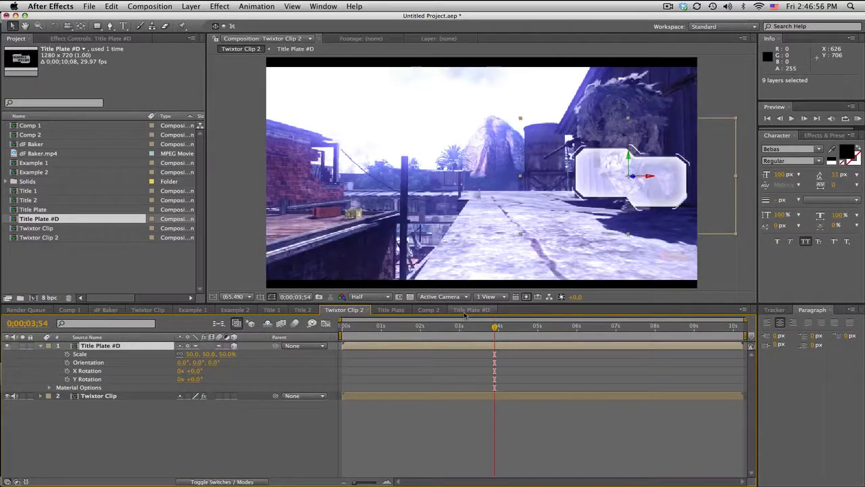
left_click(470, 309)
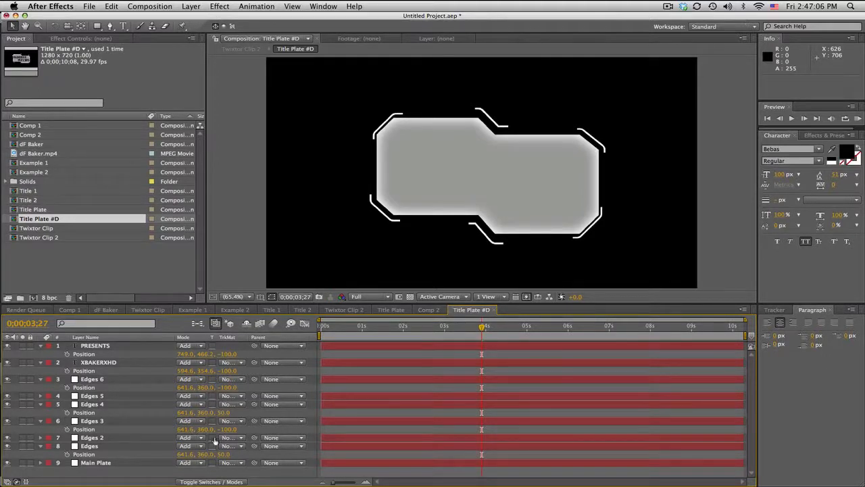
Re-enable the title text layers and confirm their light colour.
left_click(211, 482)
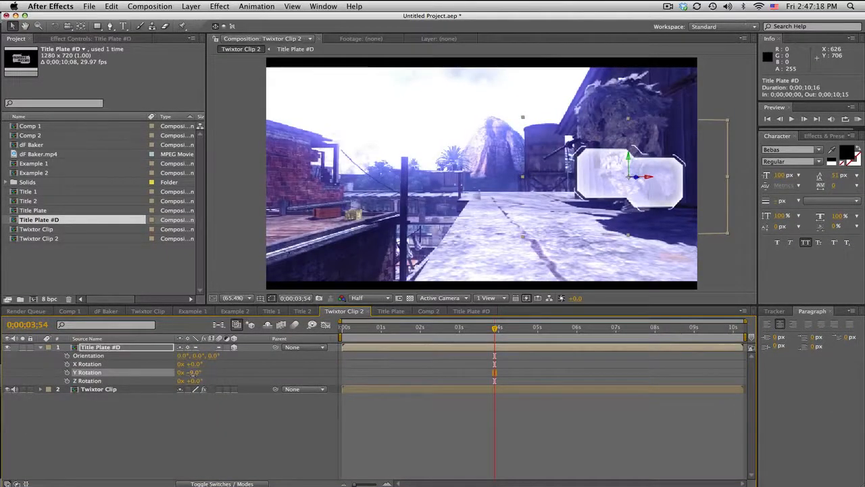
left_click(471, 311)
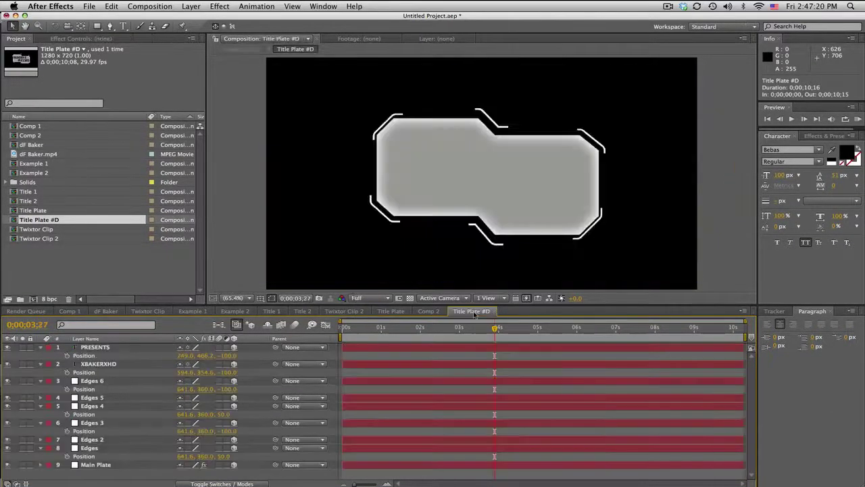
left_click(98, 364)
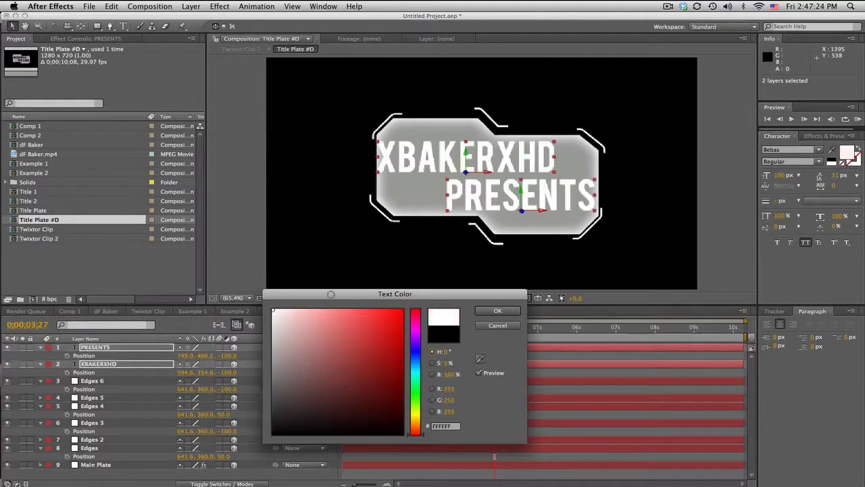
left_click(498, 309)
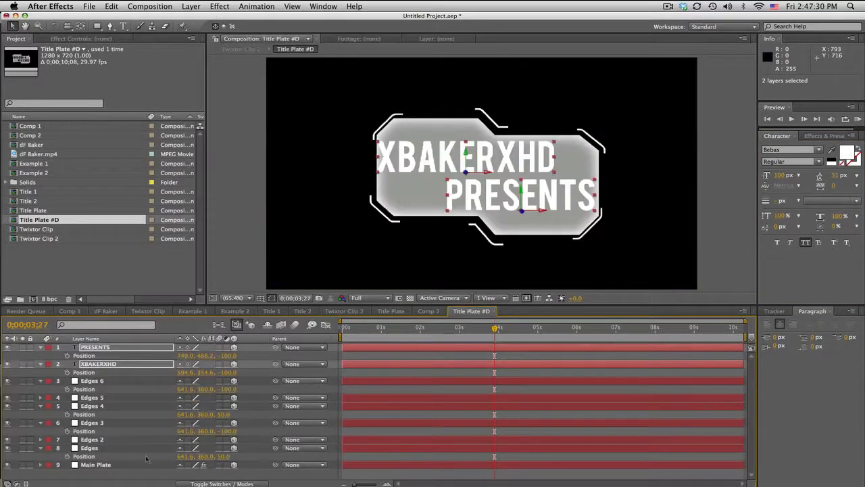
Change Main Plate's Fill effect colour to dark grey.
left_click(95, 465)
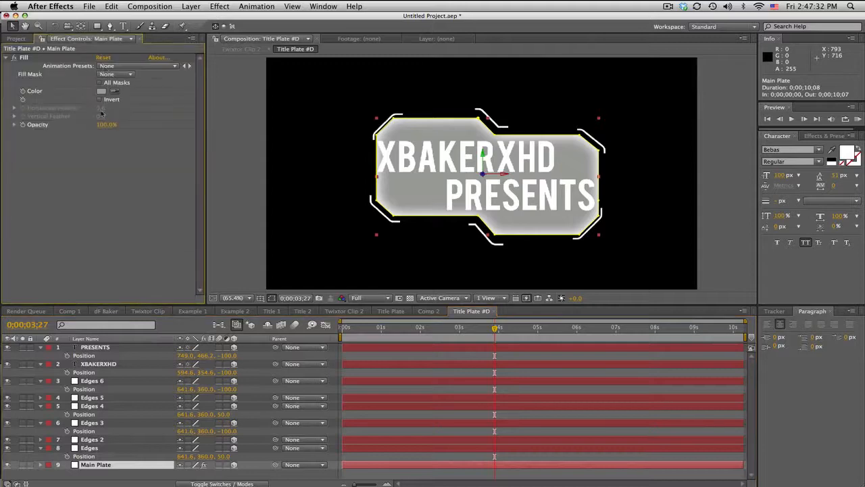
left_click(103, 91)
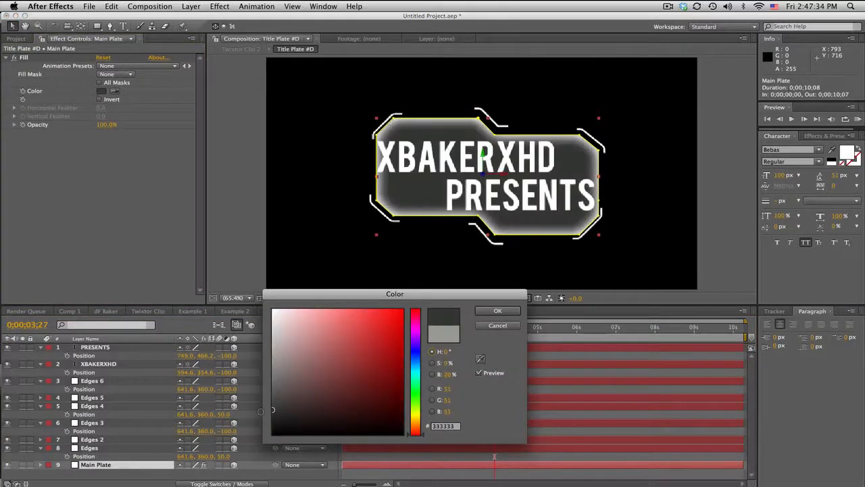
left_click(498, 310)
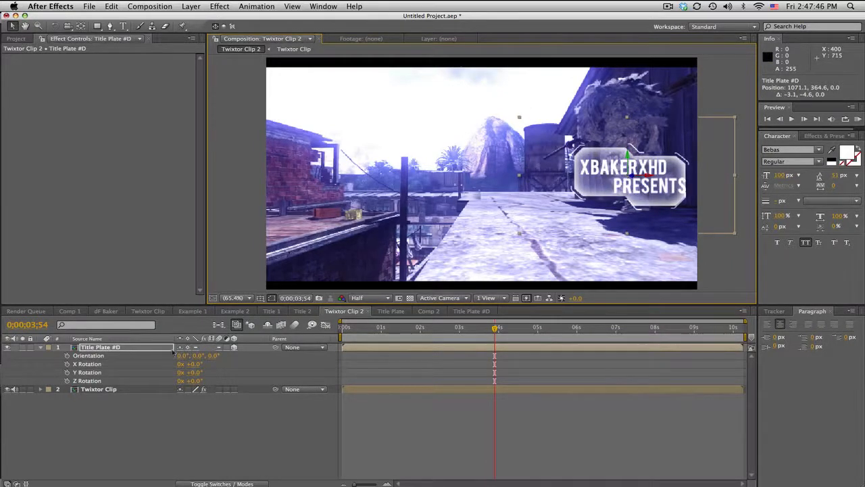
Keyframe Title Plate 4D's Y Rotation at two times so it swings edge-on and back, scrubbing to preview.
left_click(471, 311)
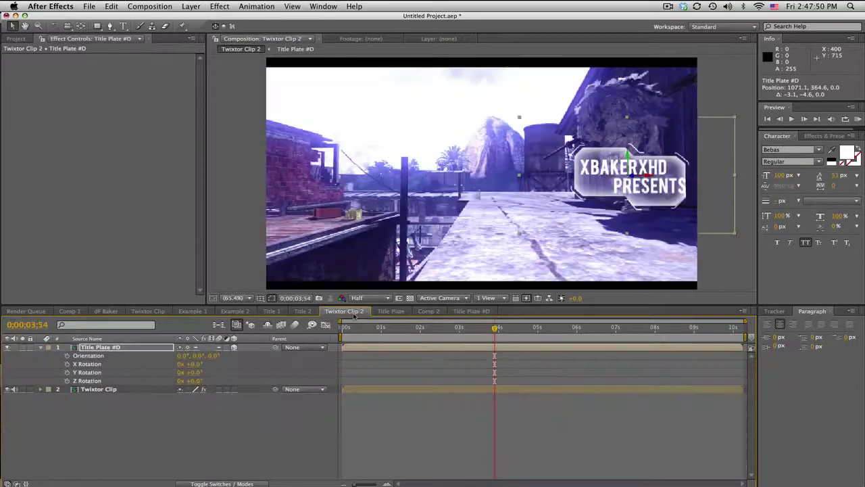
left_click(100, 346)
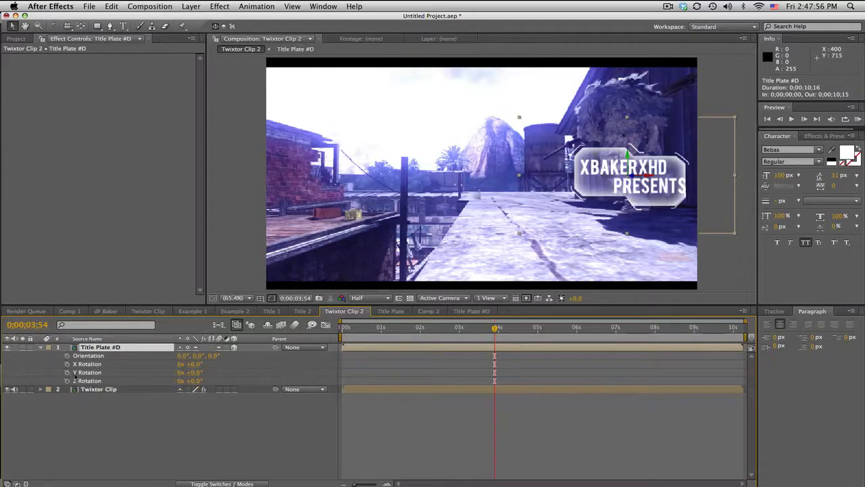
left_click(466, 325)
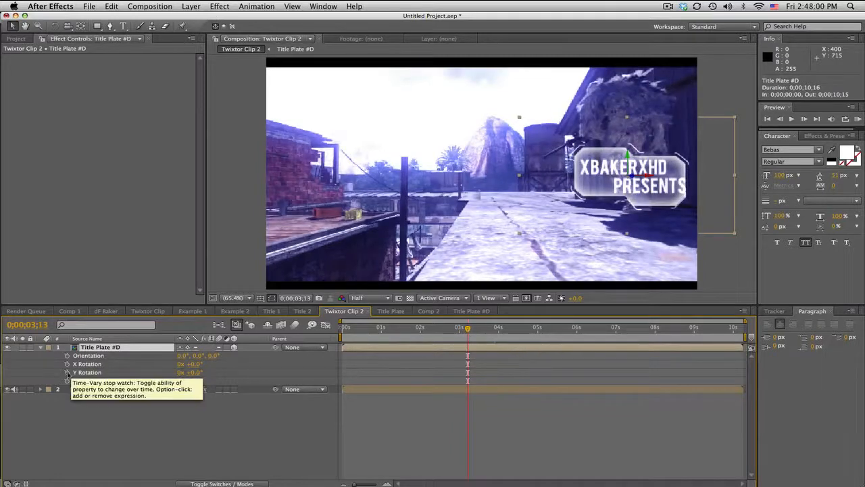
left_click(478, 326)
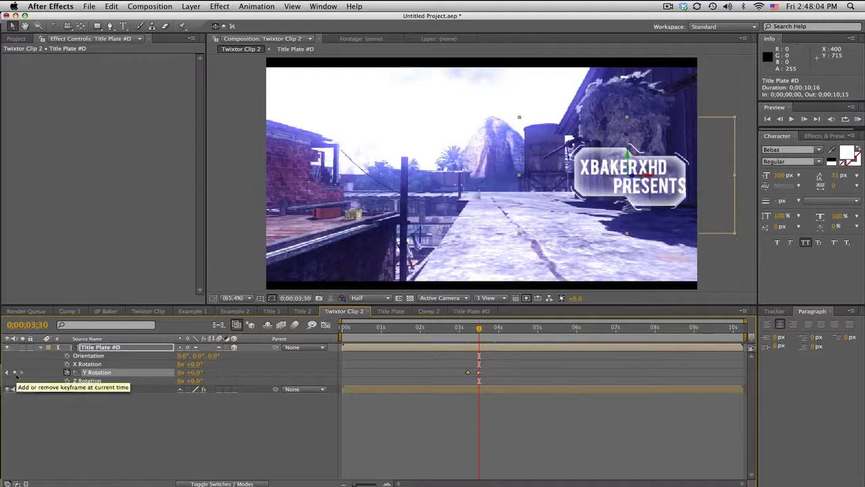
left_click_drag(479, 331, 467, 331)
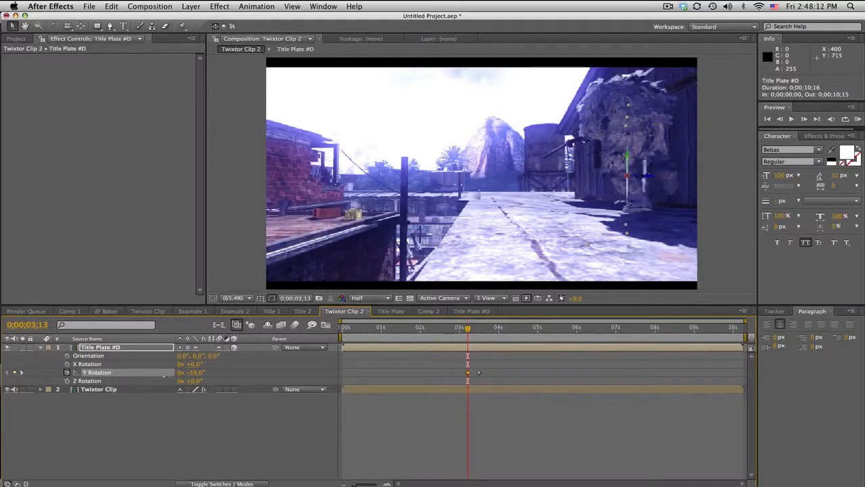
left_click_drag(192, 372, 203, 372)
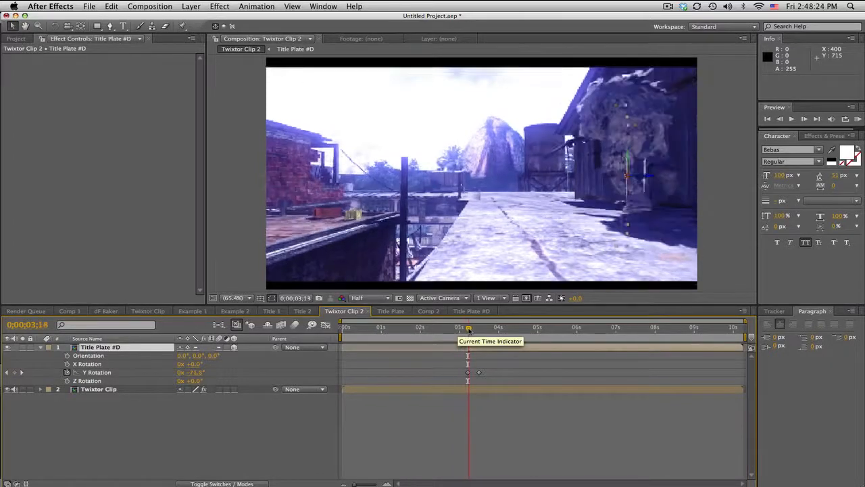
left_click_drag(468, 327, 511, 327)
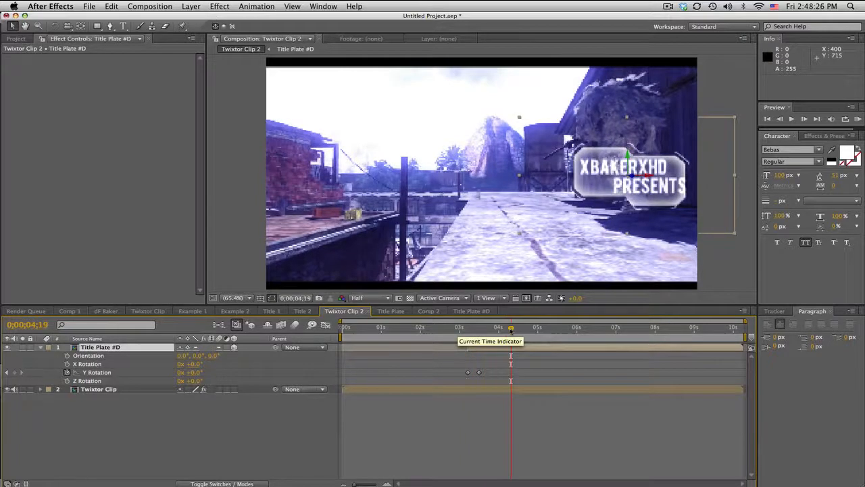
left_click(100, 346)
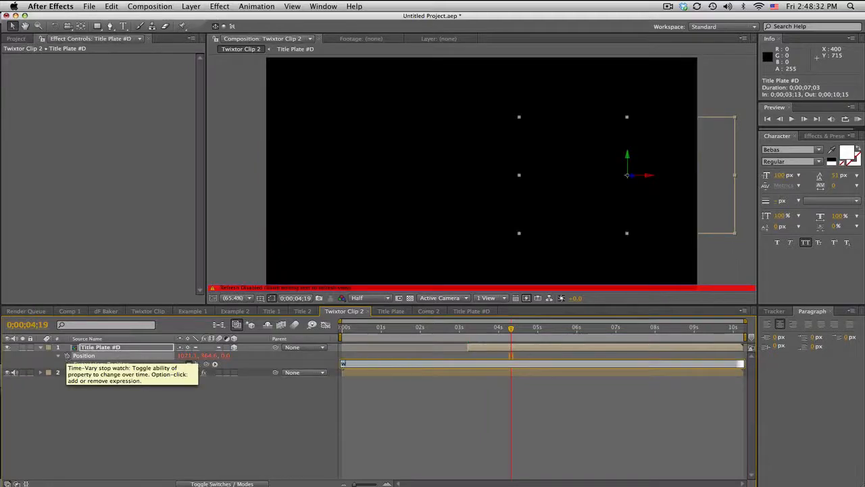
Enter a wiggle(0..5,9)-style wiggle expression on the plate's Position and scrub to preview the drift.
type("wiggle")
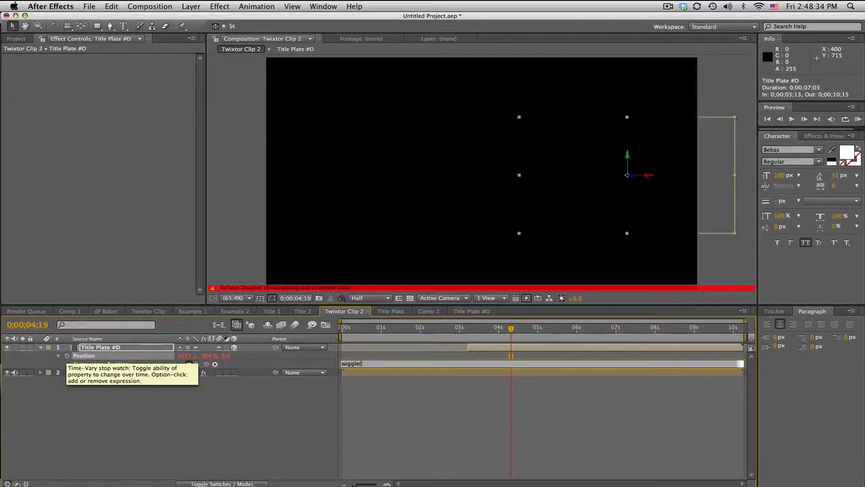
type("(0.")
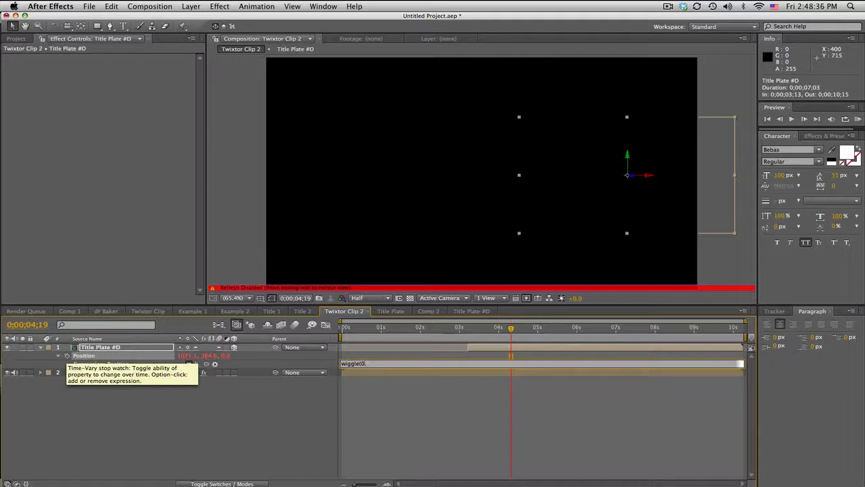
type(".5")
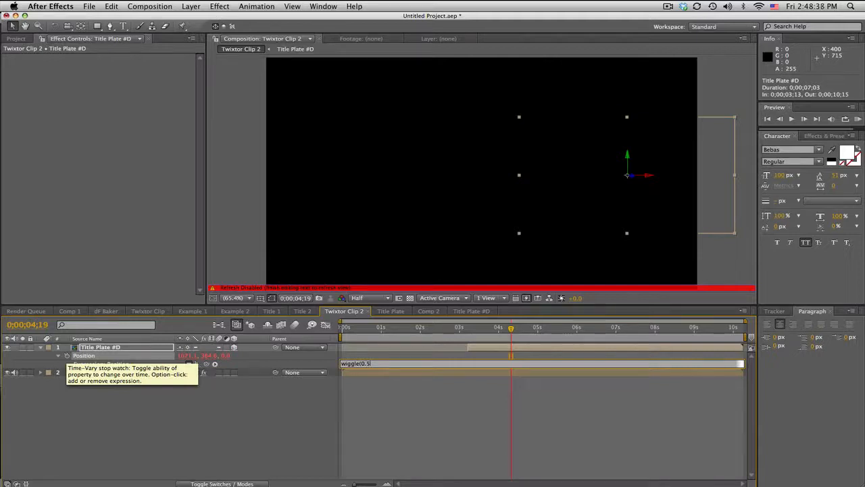
type("9")
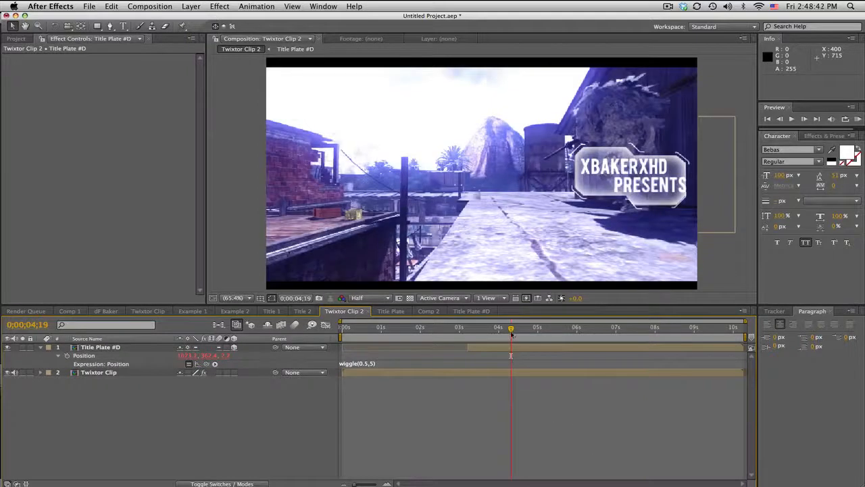
left_click_drag(511, 327, 589, 327)
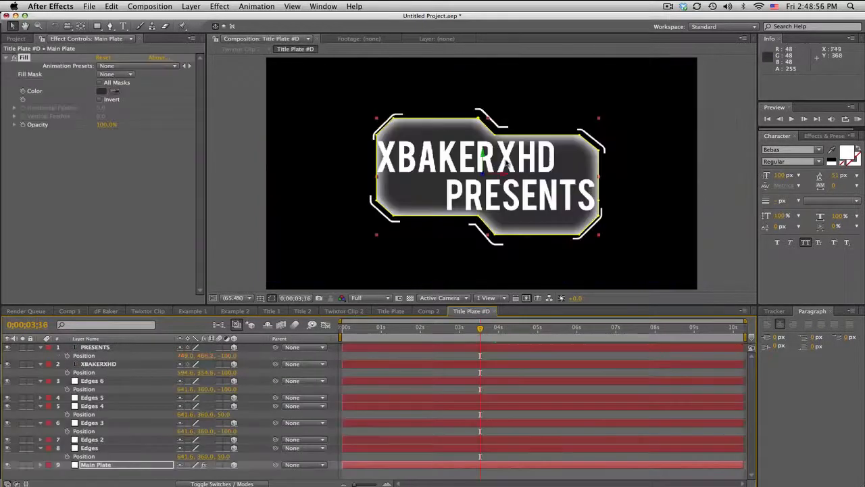
mouse_move(357, 303)
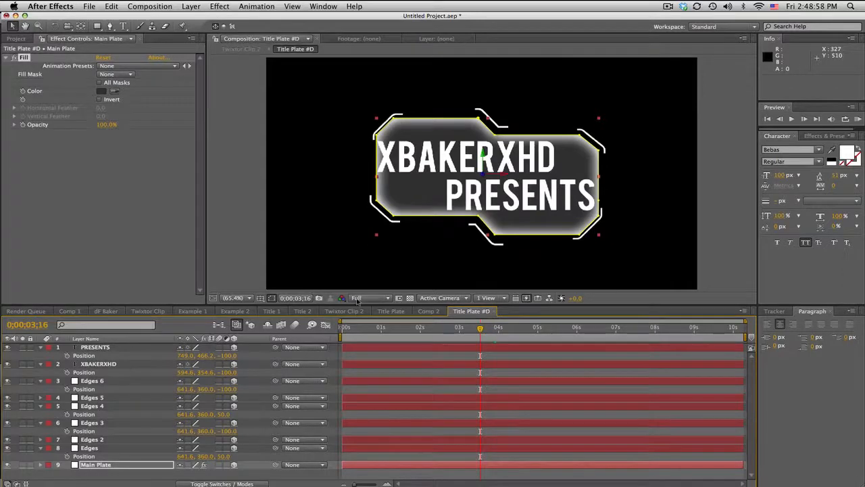